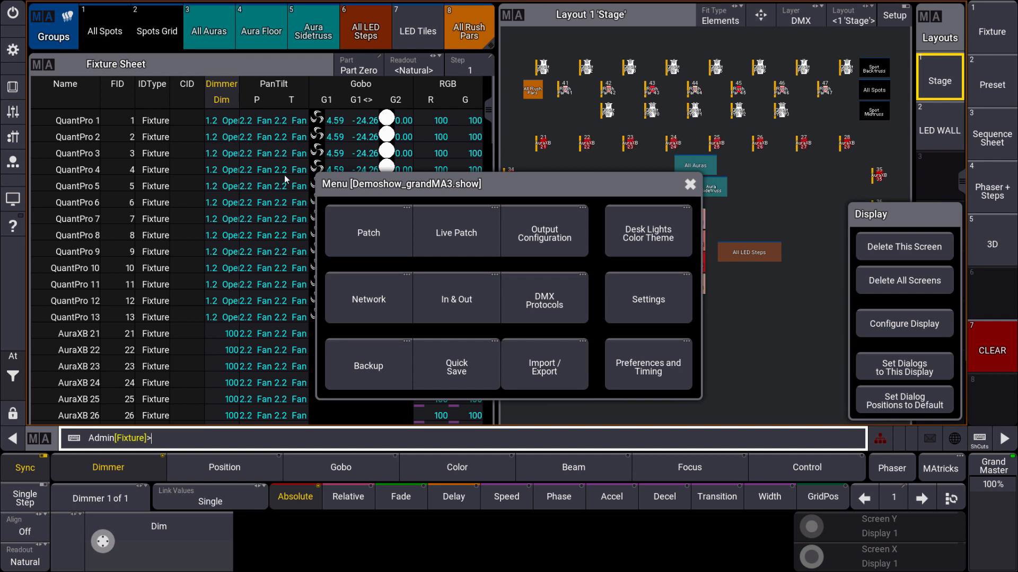
# Load MA_StartShow.show from the Demo Shows list via Backup, choosing Do not save for the old show.
pyautogui.click(367, 364)
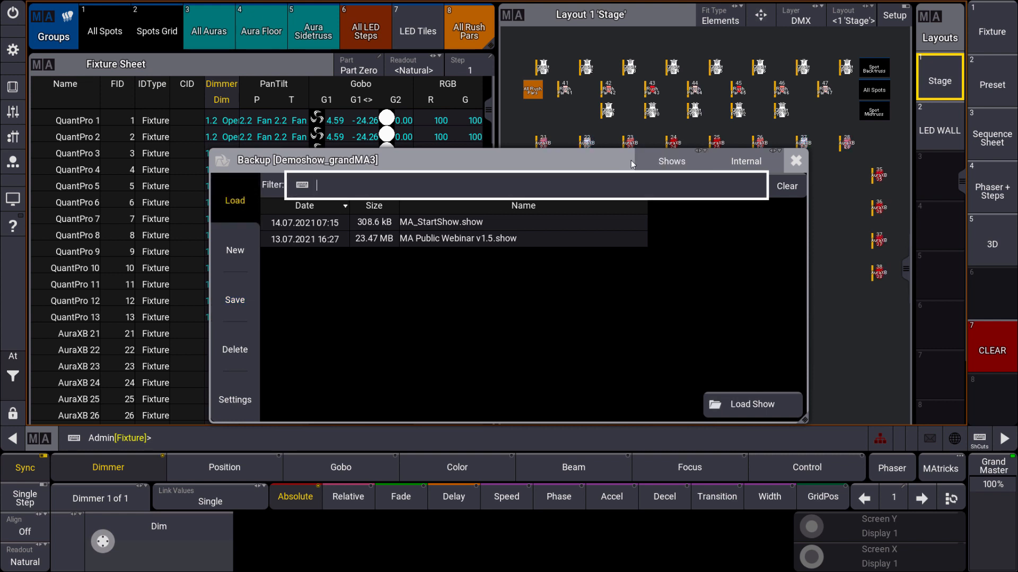
pyautogui.click(670, 161)
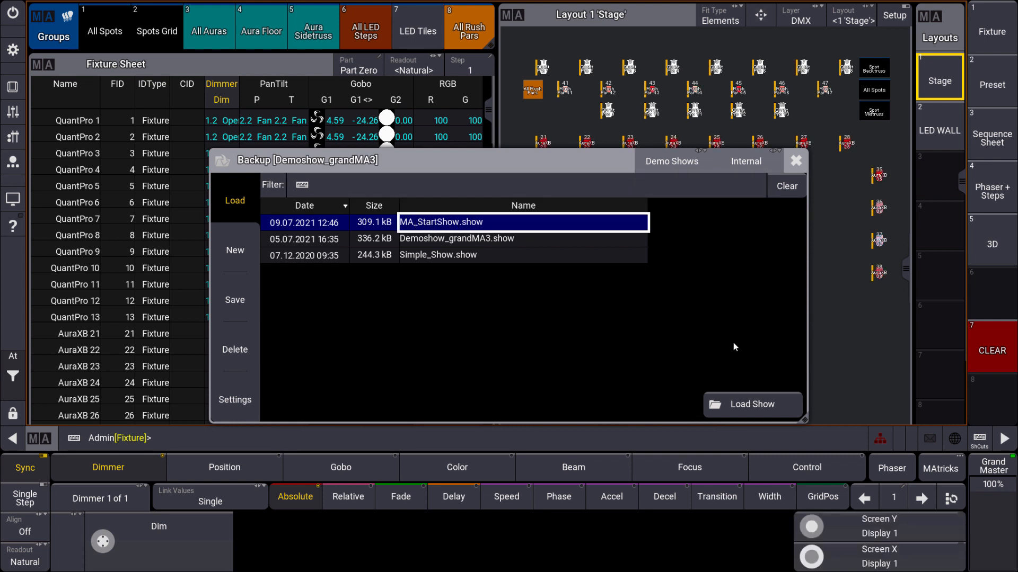
pyautogui.click(753, 404)
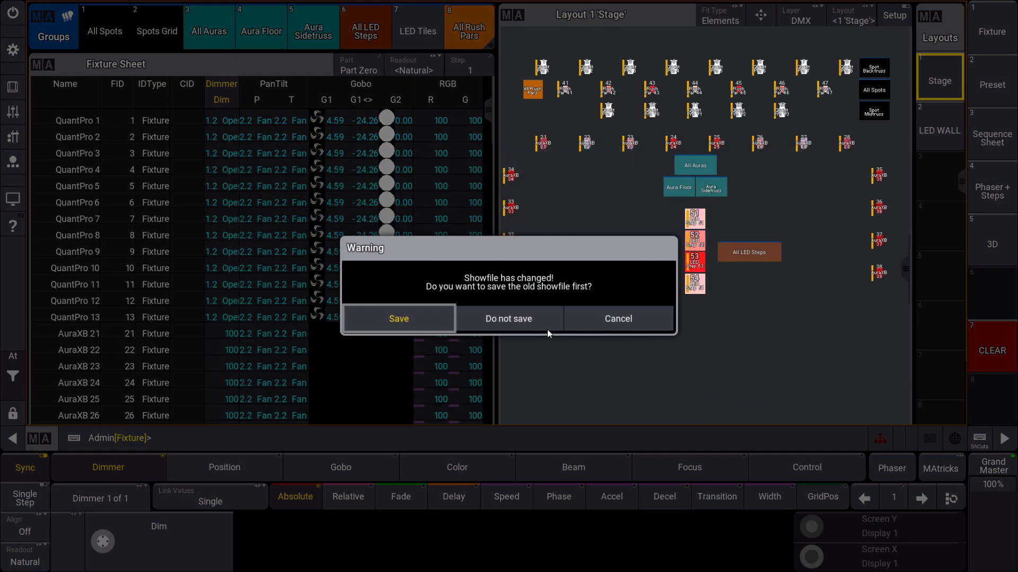
pyautogui.click(509, 319)
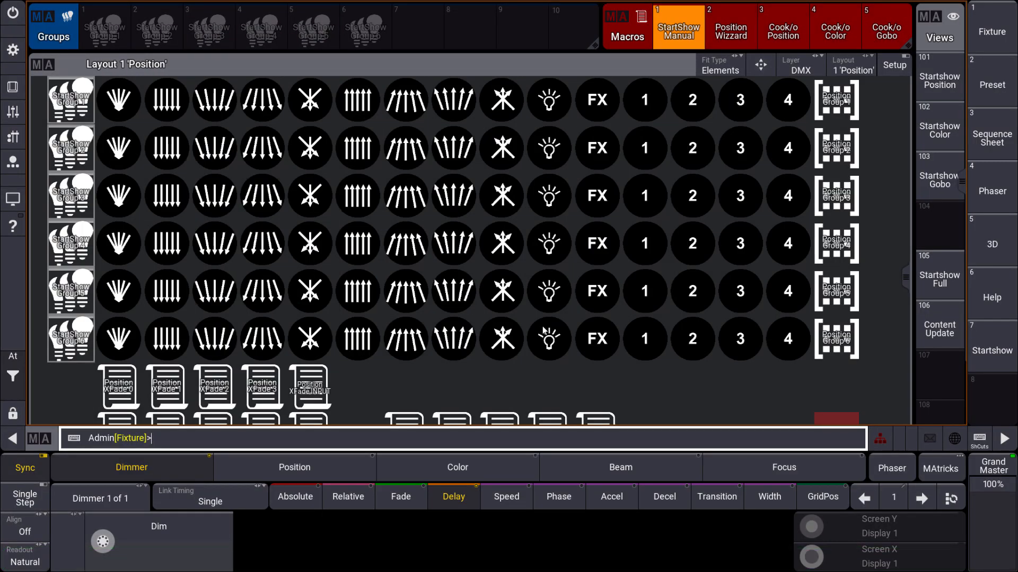
pyautogui.moveTo(900, 4)
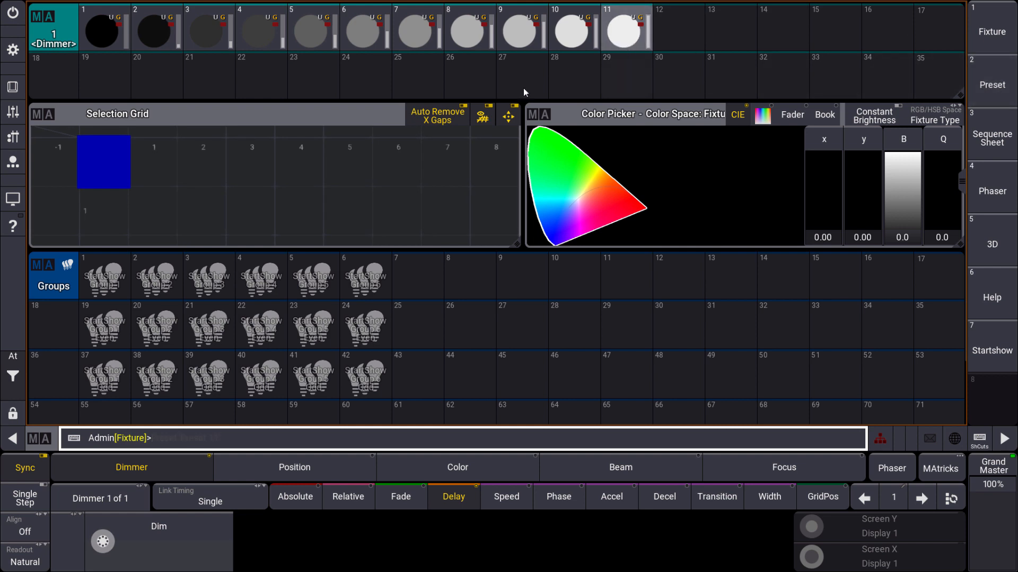
pyautogui.click(991, 137)
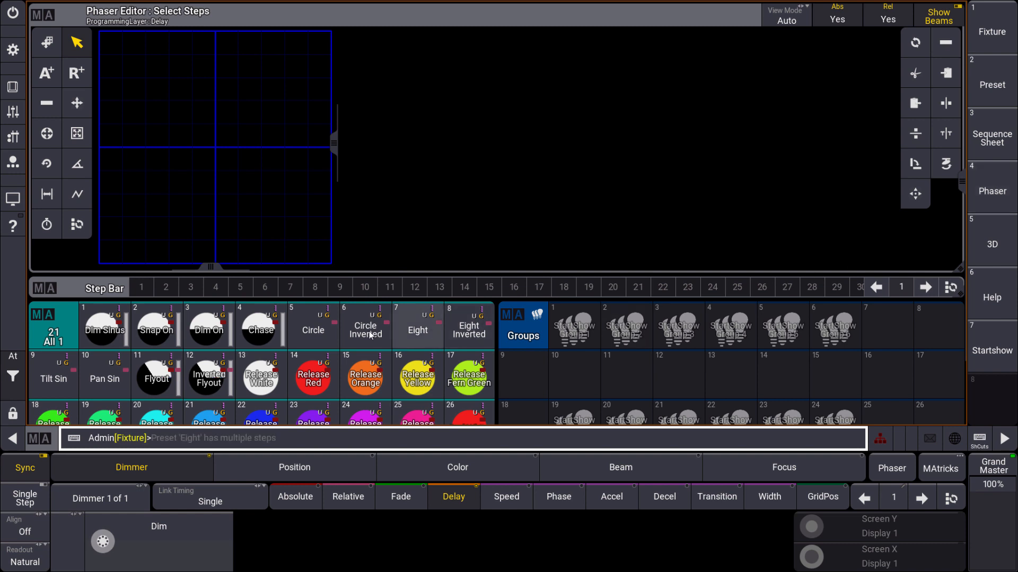
pyautogui.click(260, 330)
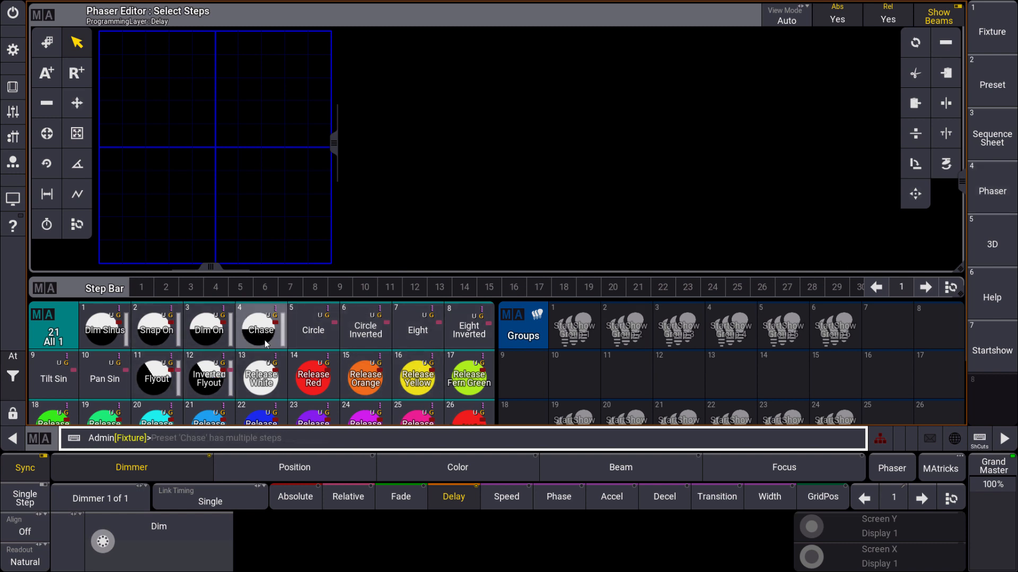
pyautogui.click(259, 330)
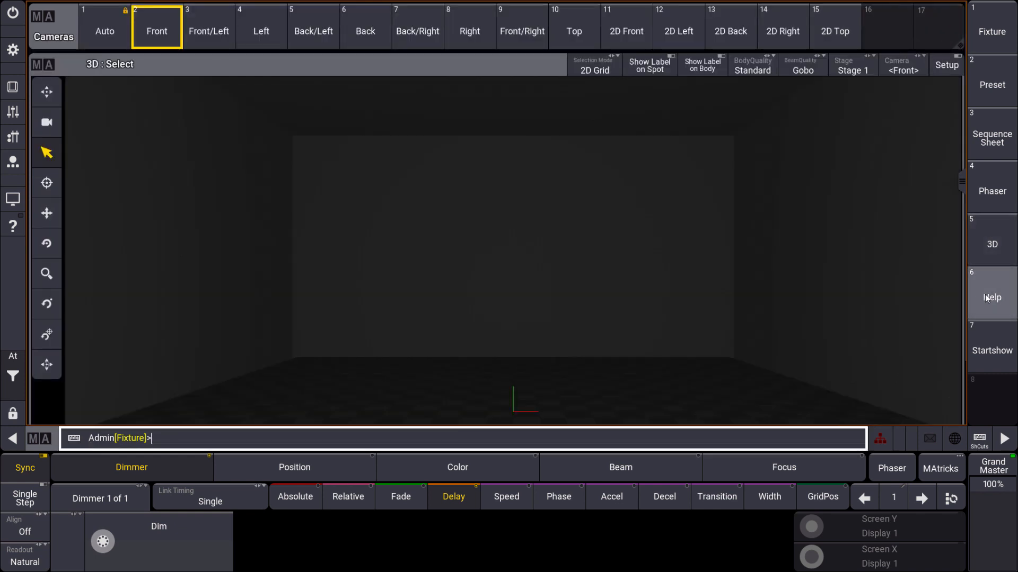
pyautogui.click(993, 297)
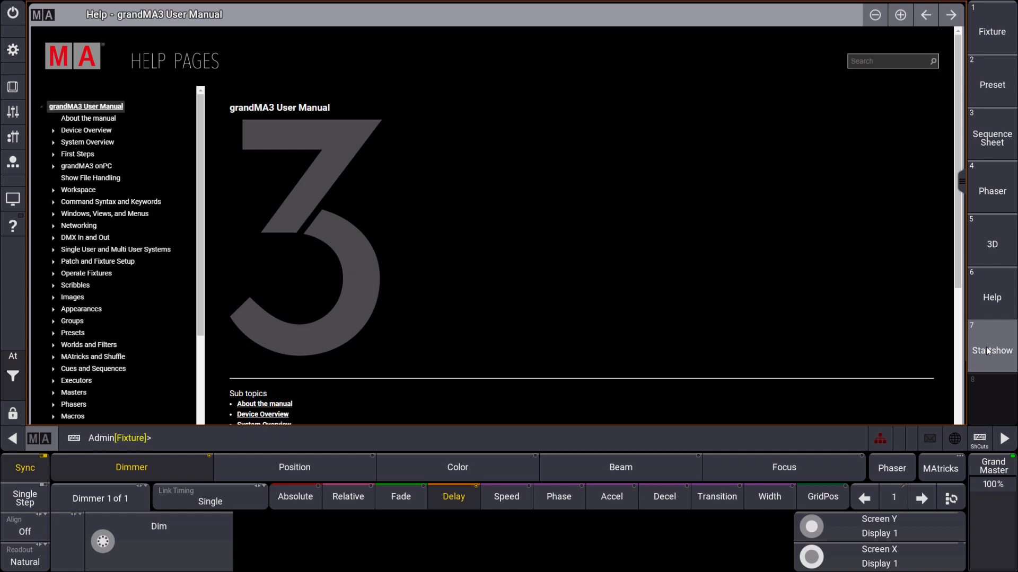
pyautogui.click(991, 349)
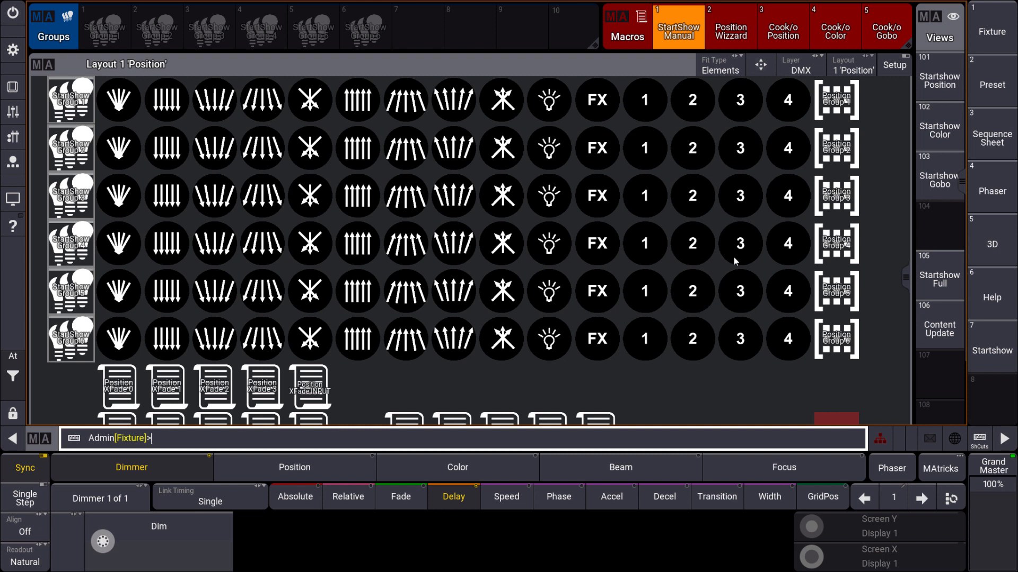
pyautogui.moveTo(630, 276)
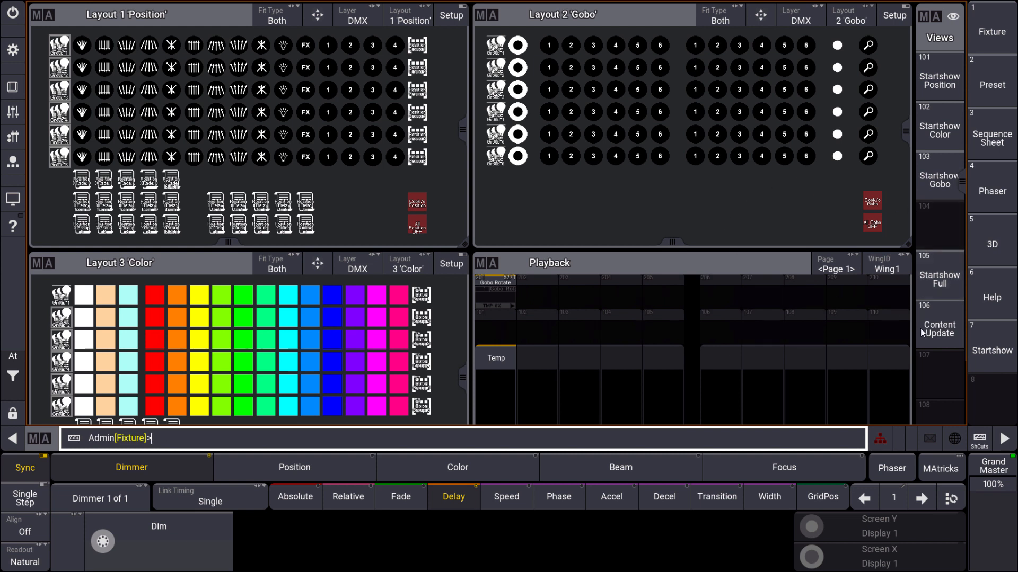
pyautogui.click(938, 328)
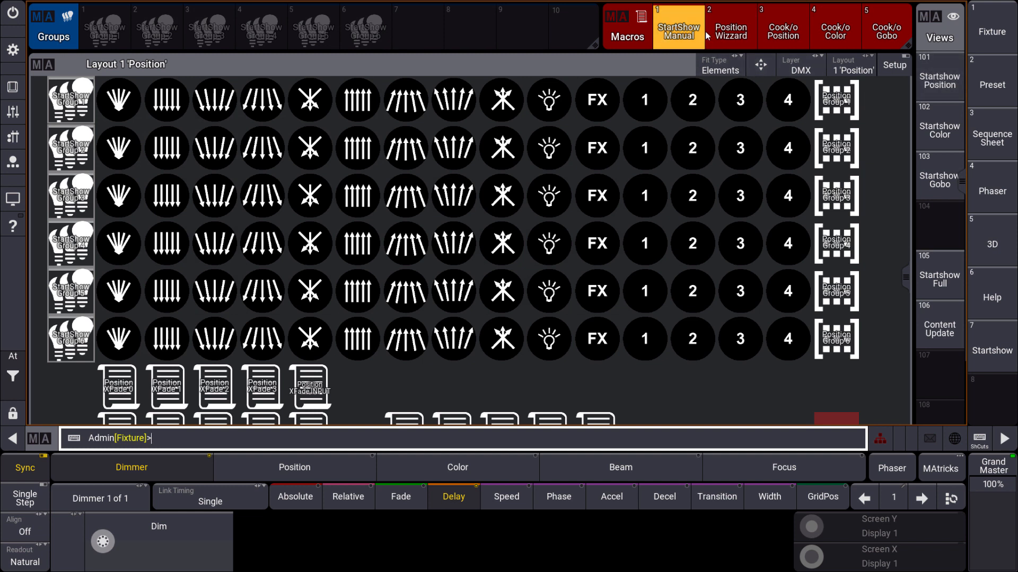
pyautogui.moveTo(679, 29)
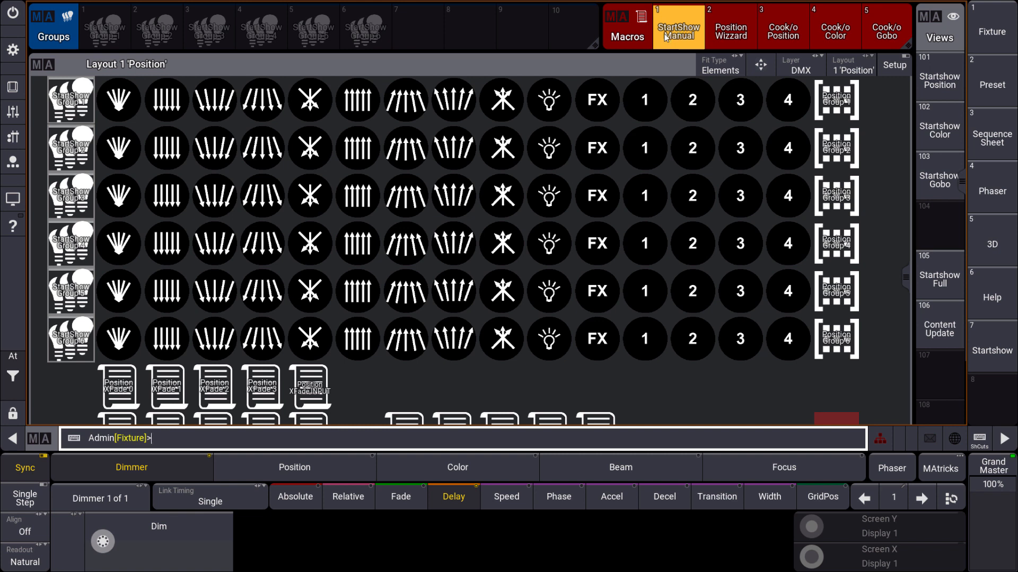
pyautogui.click(678, 27)
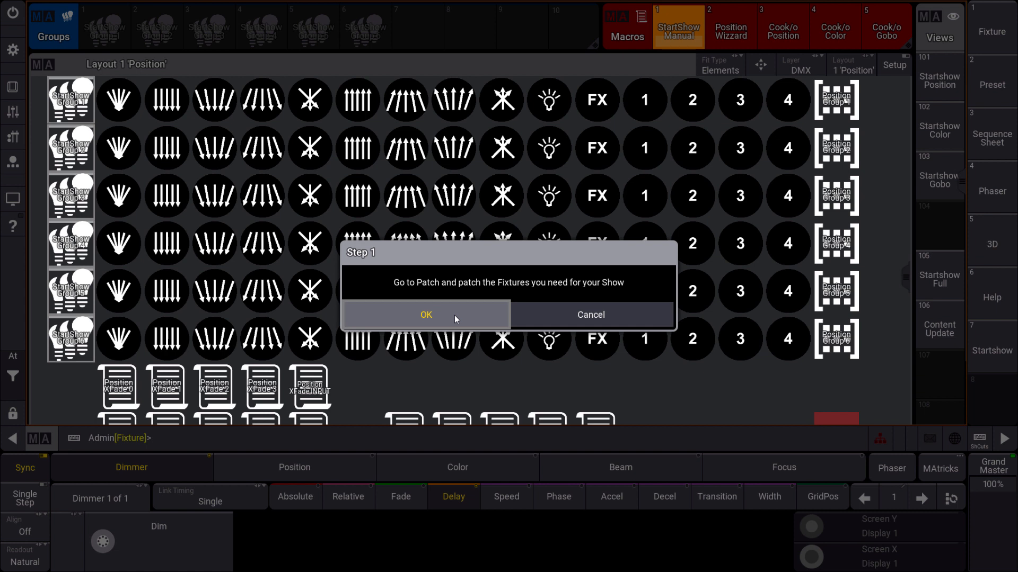
pyautogui.click(426, 317)
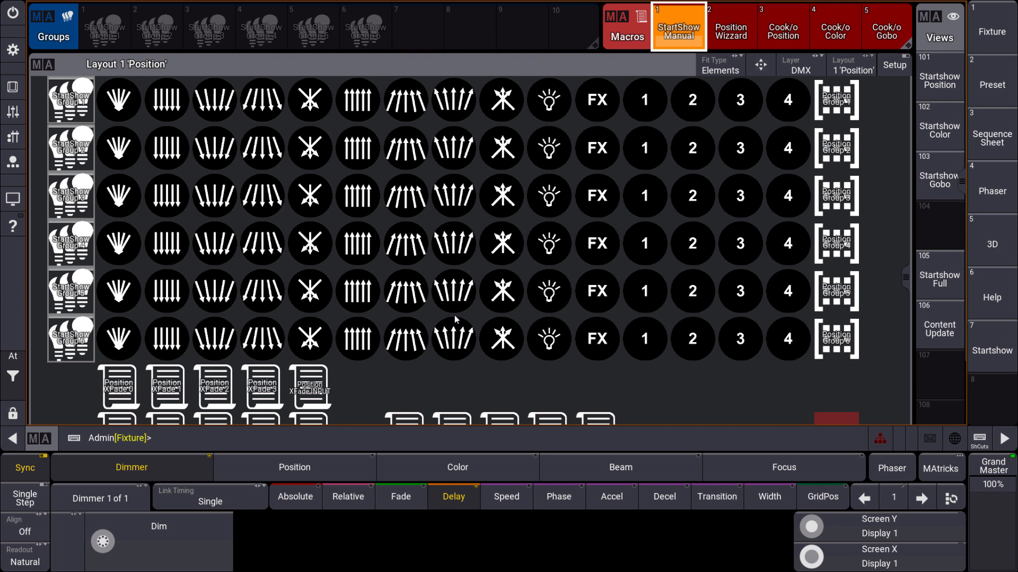
pyautogui.moveTo(150, 198)
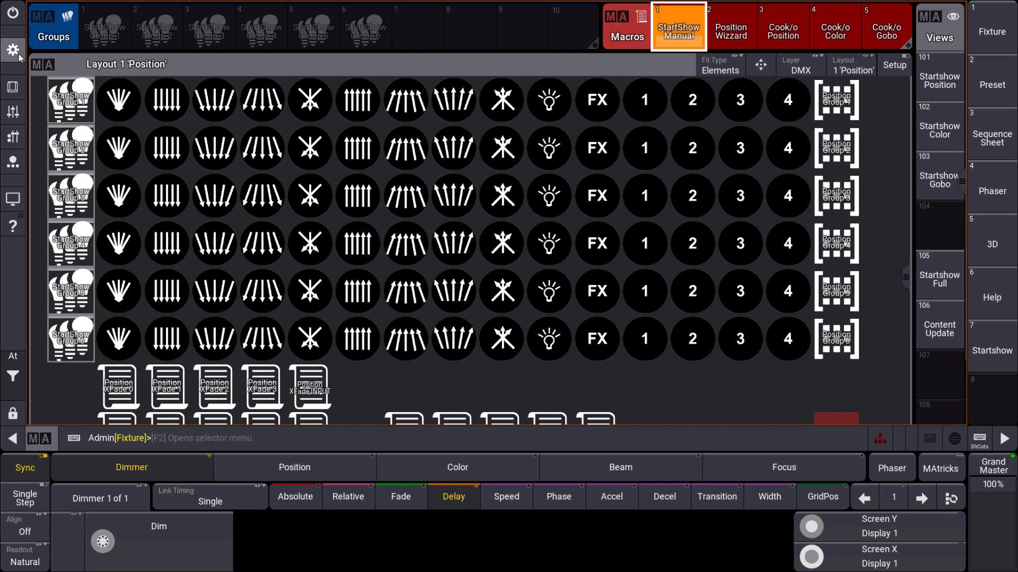
# Insert 10 Ayrton Diablo fixtures in Standard mode into the patch.
pyautogui.click(13, 50)
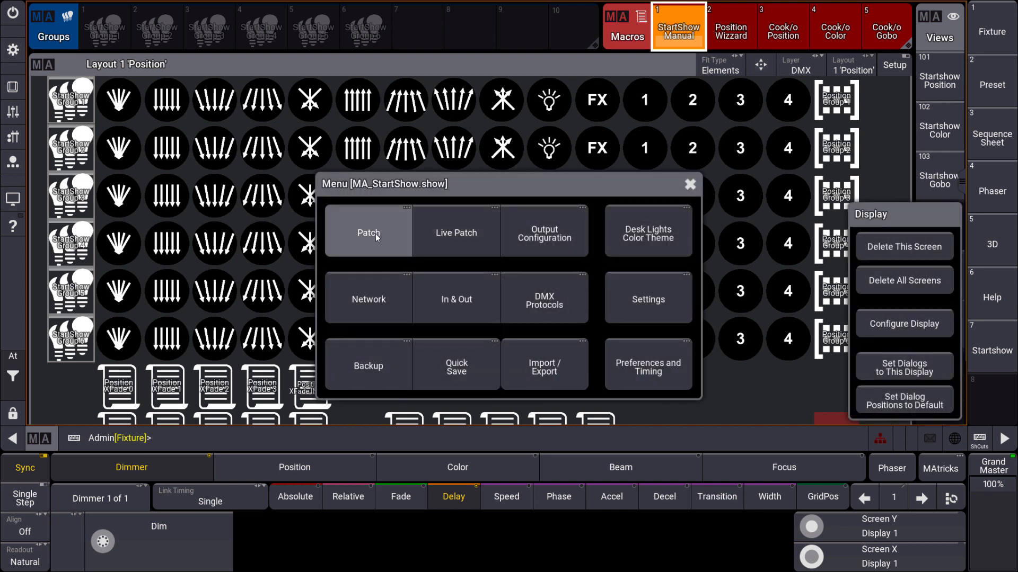
pyautogui.click(367, 232)
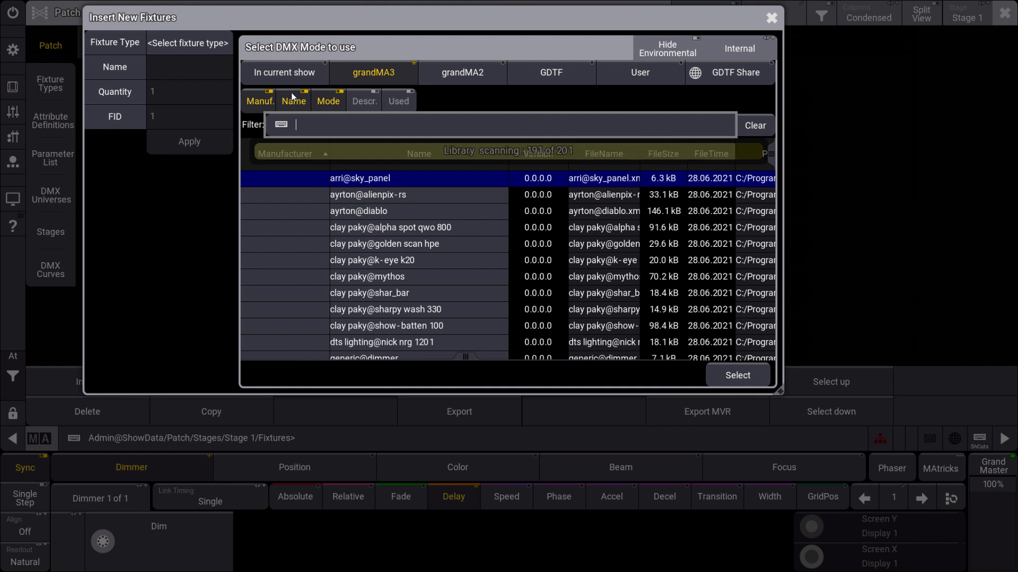
pyautogui.click(372, 72)
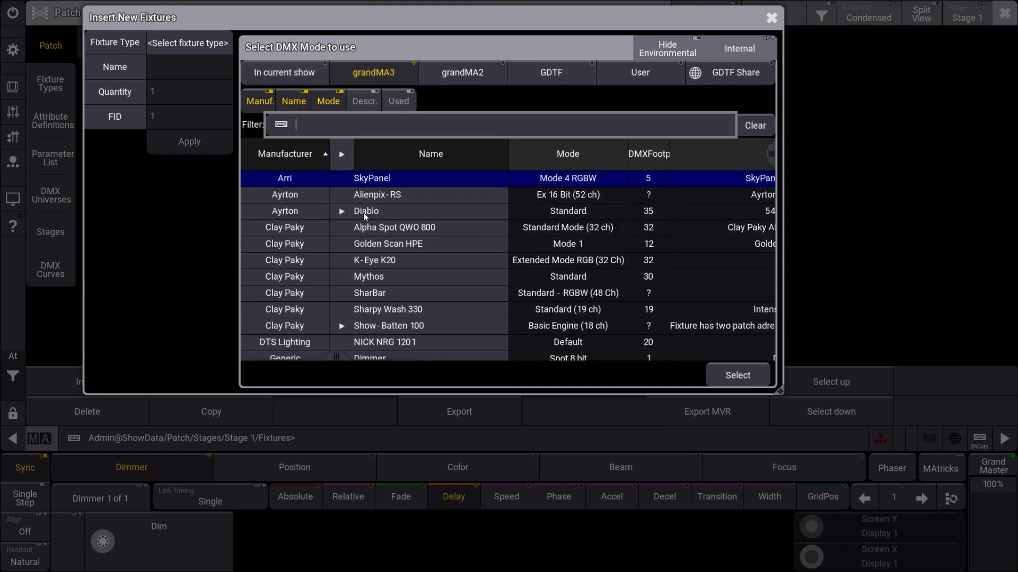
pyautogui.click(365, 211)
pyautogui.write('0')
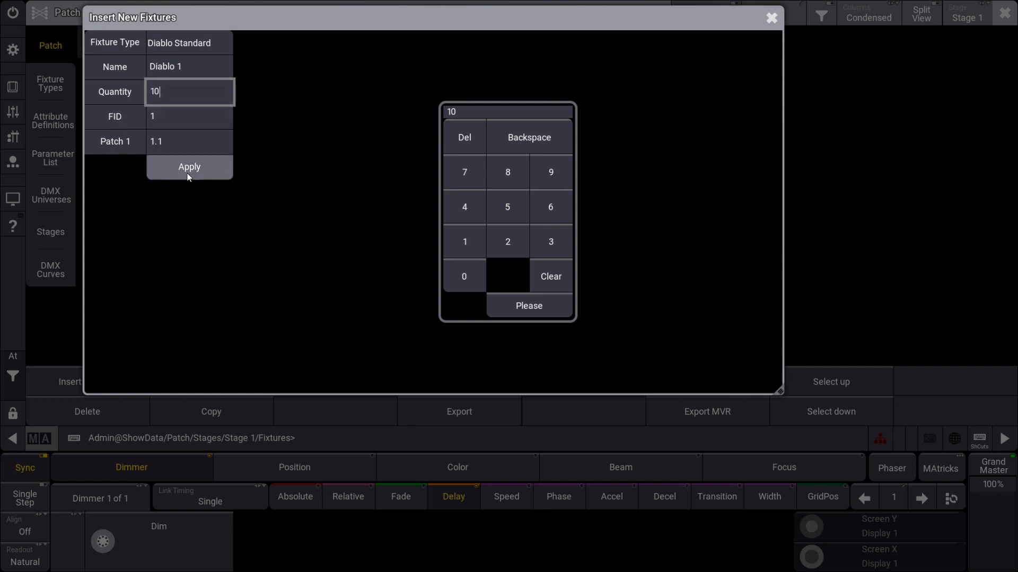
pyautogui.click(188, 167)
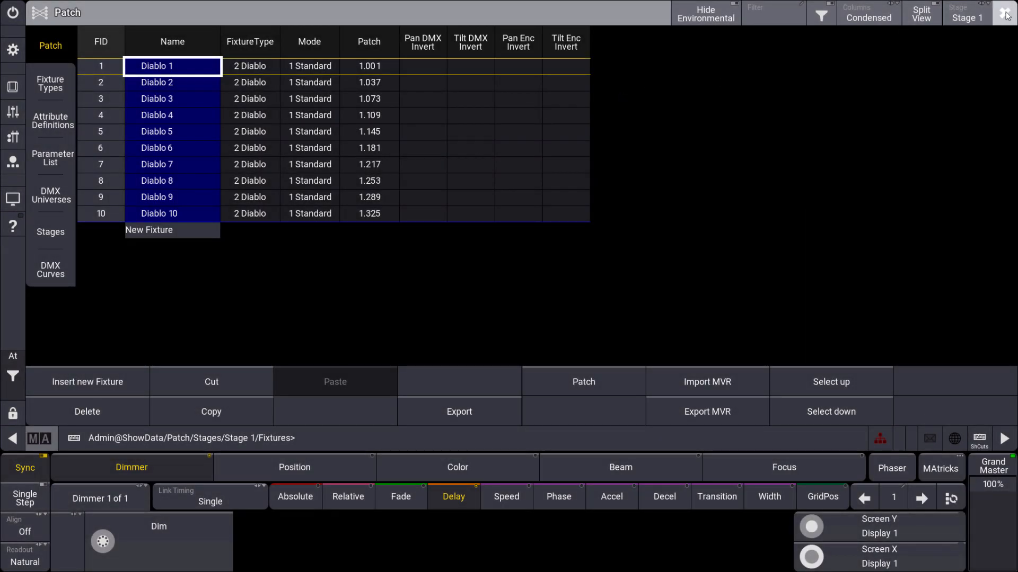
# Leave the patch with Save and Exit to keep the new fixtures.
pyautogui.click(1005, 13)
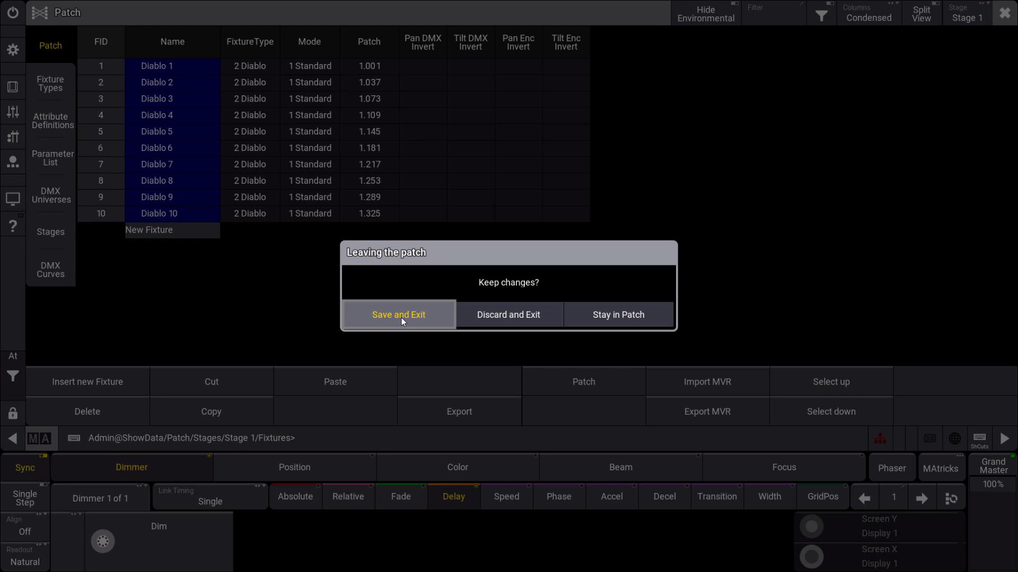
pyautogui.click(397, 315)
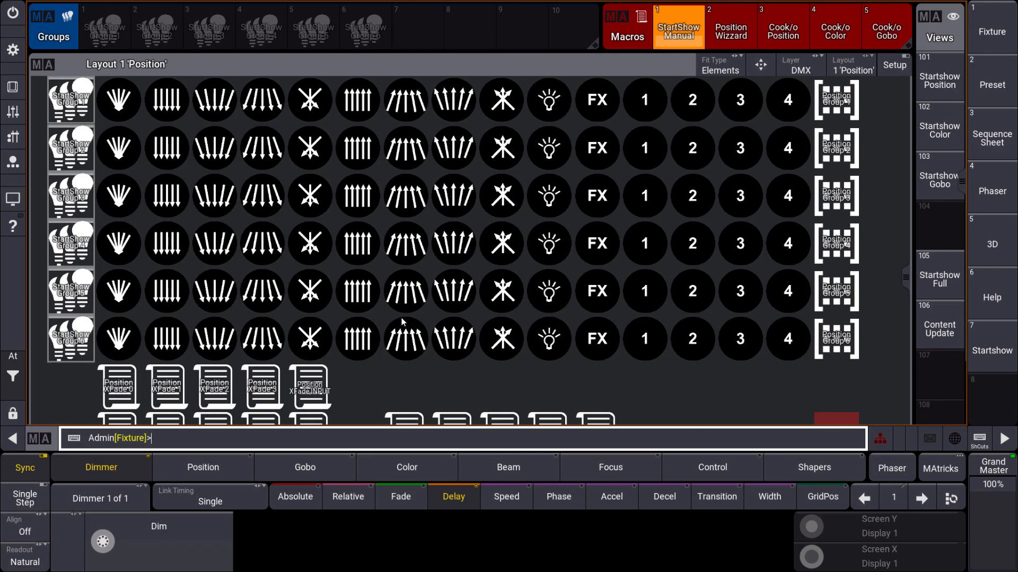
pyautogui.moveTo(618, 147)
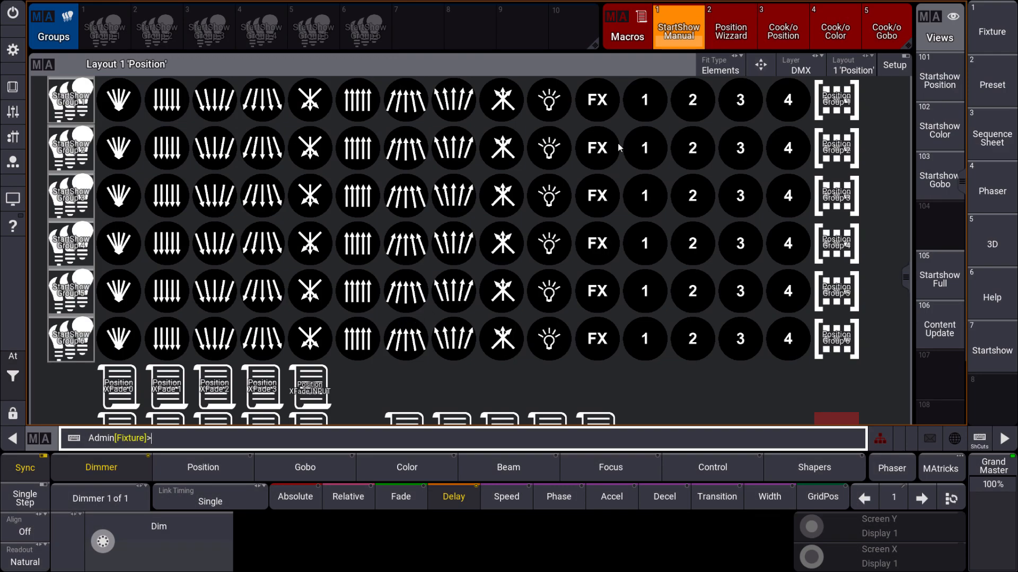
# Advance the start-show guide to step 2 and acknowledge its groups prompt.
pyautogui.click(678, 26)
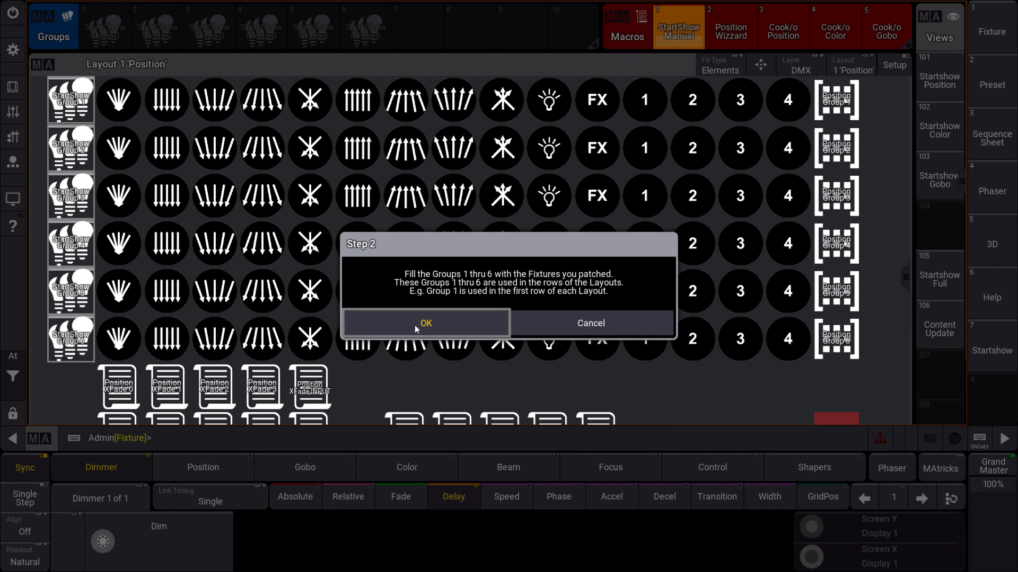
pyautogui.click(425, 323)
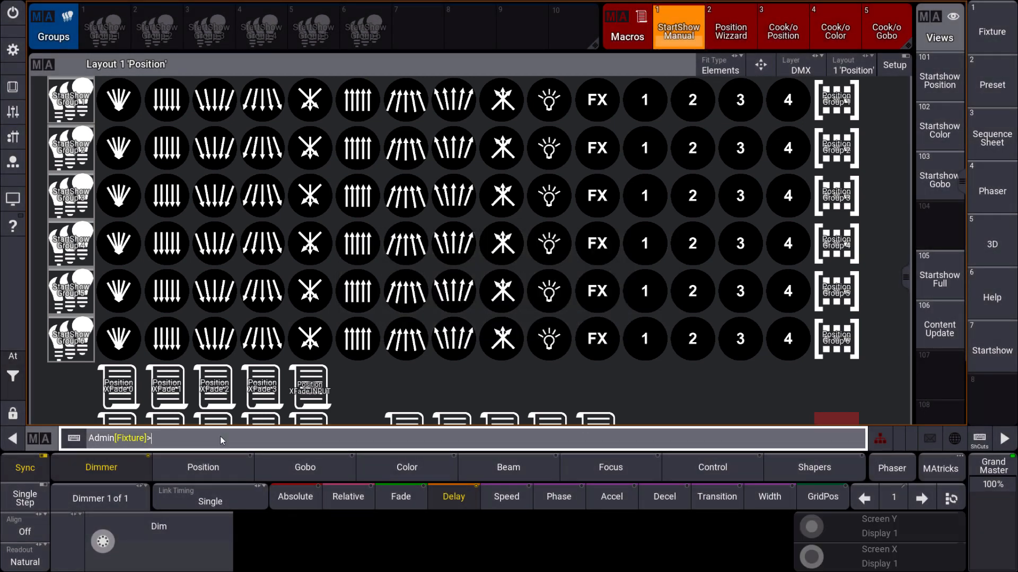
# Store the 'fix' fixture selection into group 1 using Merge.
pyautogui.write('fix')
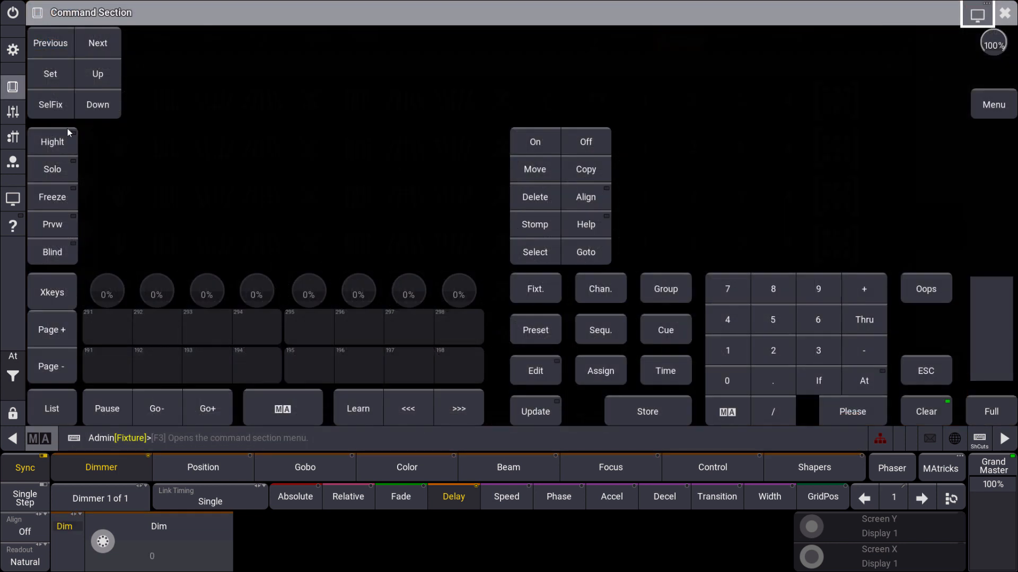
pyautogui.click(647, 411)
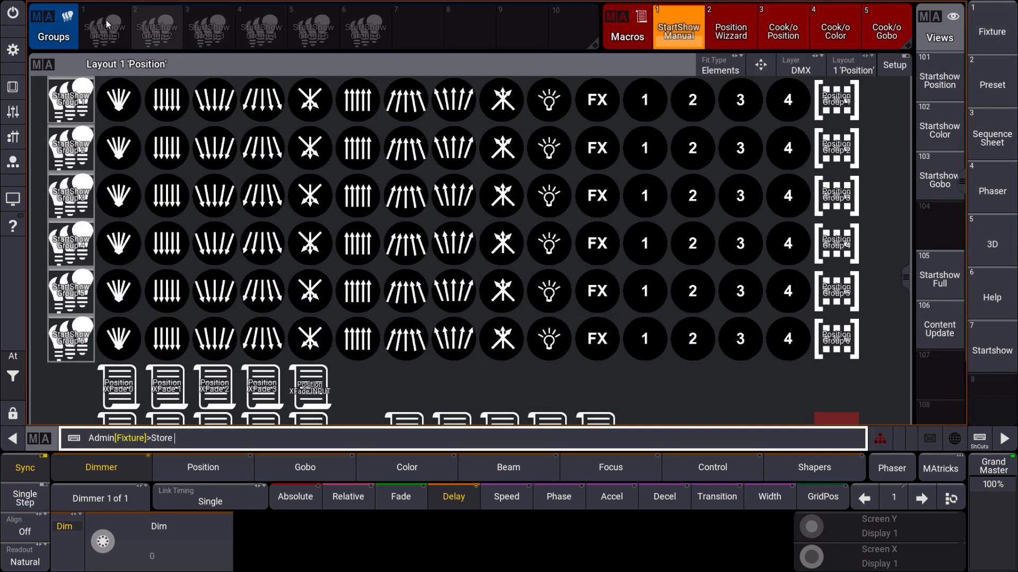
pyautogui.moveTo(110, 26)
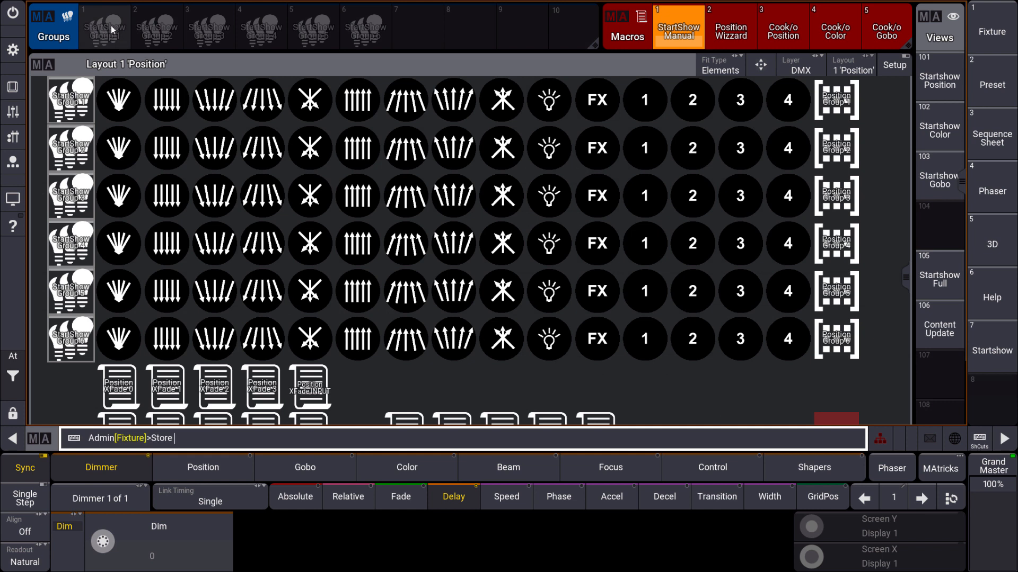
pyautogui.moveTo(106, 34)
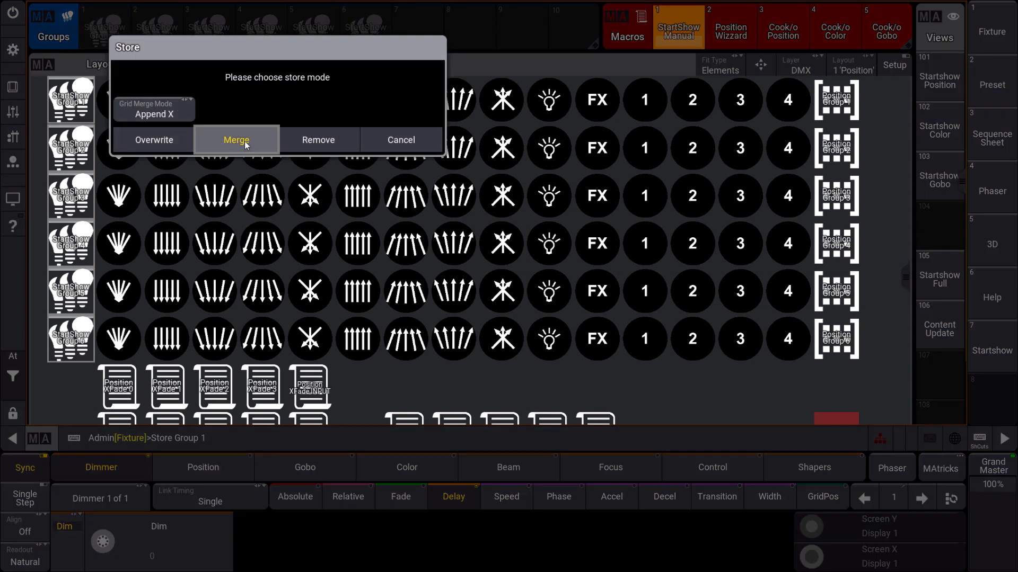
pyautogui.click(236, 139)
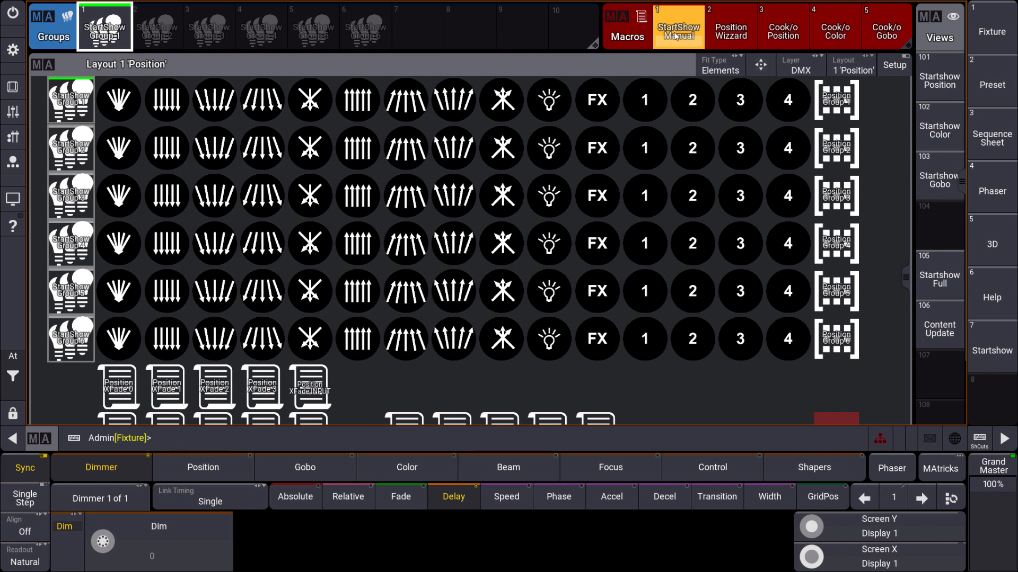
# Acknowledge the Step 3 dialog via StartShow Manual and run the Position Wizzard macro for basic position presets.
pyautogui.click(677, 27)
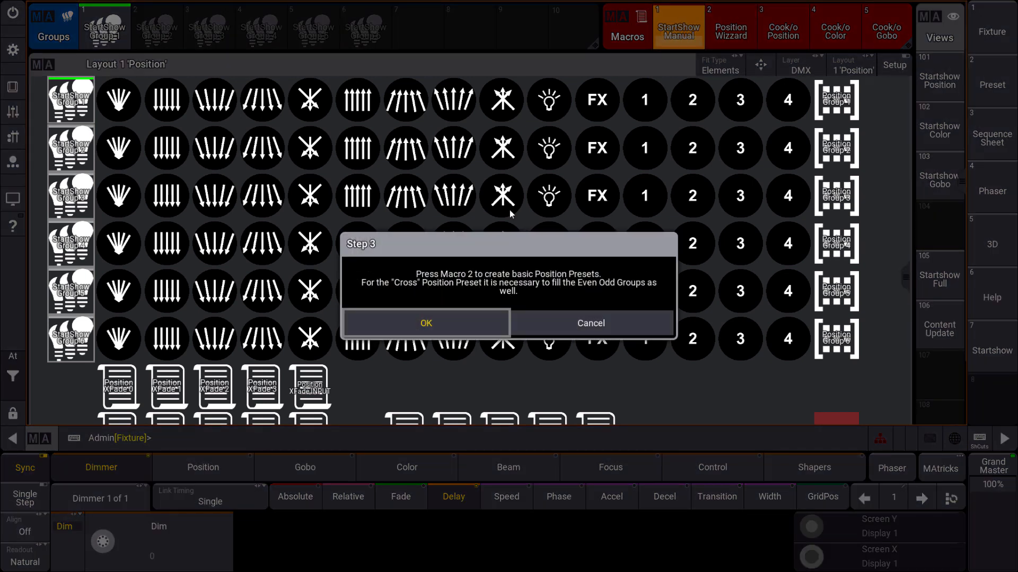
pyautogui.moveTo(462, 282)
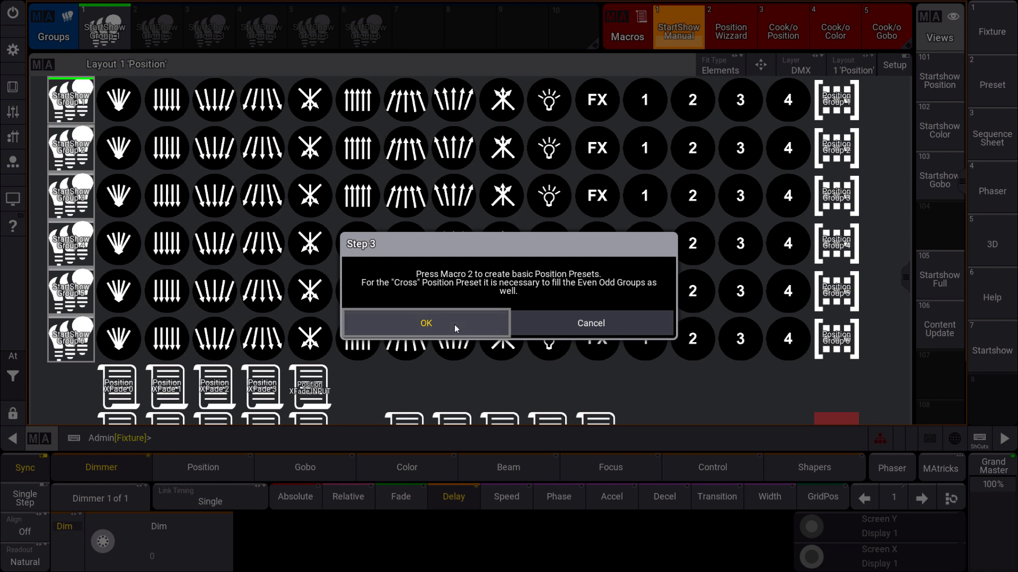
pyautogui.click(425, 323)
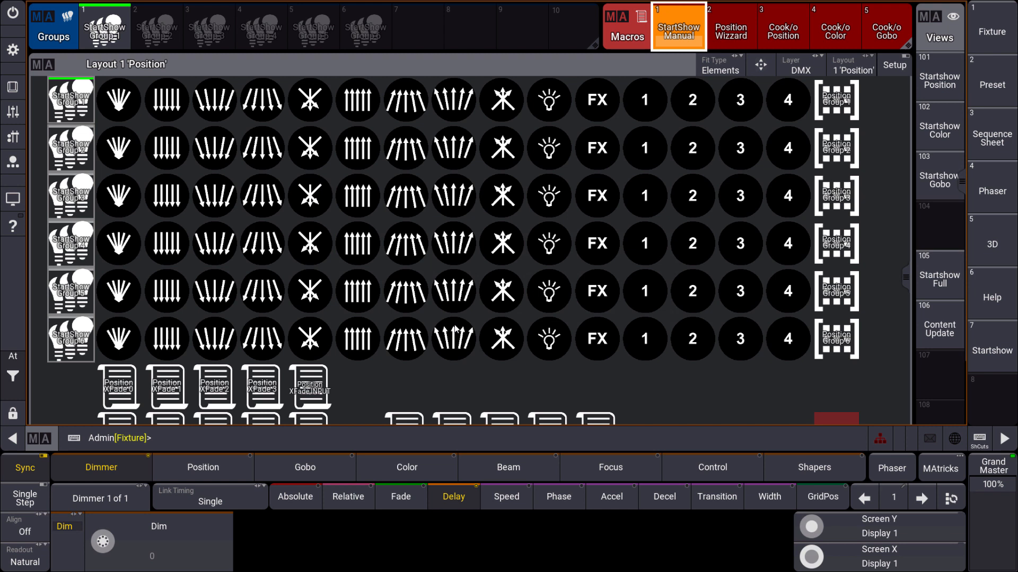
pyautogui.click(730, 25)
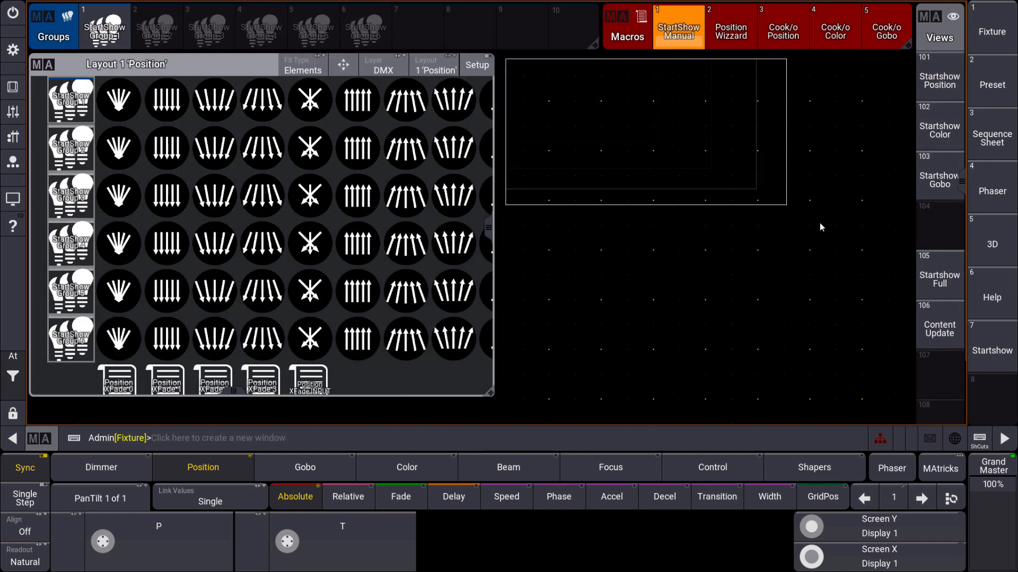
# Place a 3D window in the empty screen area and bring all fixtures to full with Startshow Full.
pyautogui.click(217, 438)
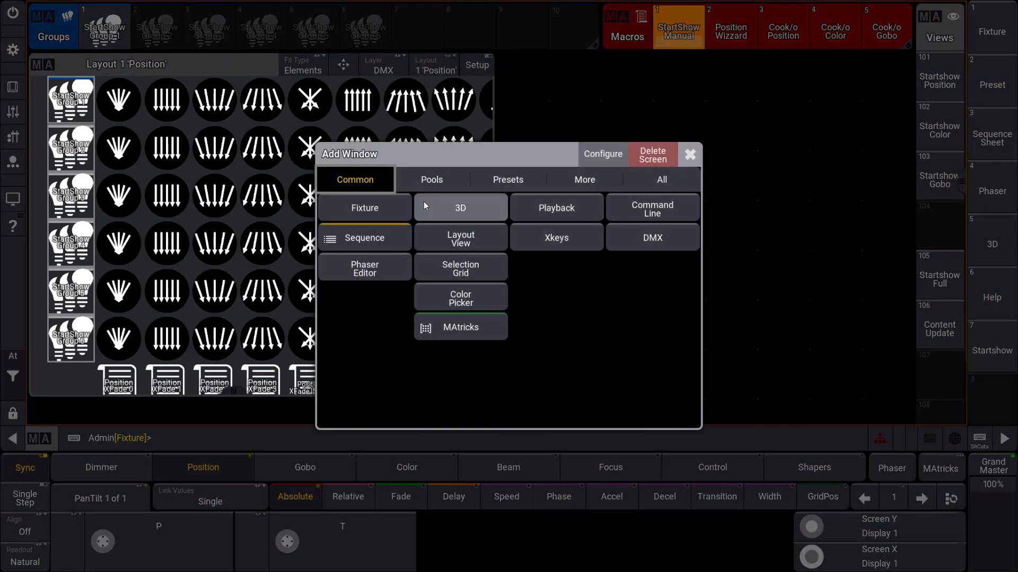
pyautogui.click(459, 208)
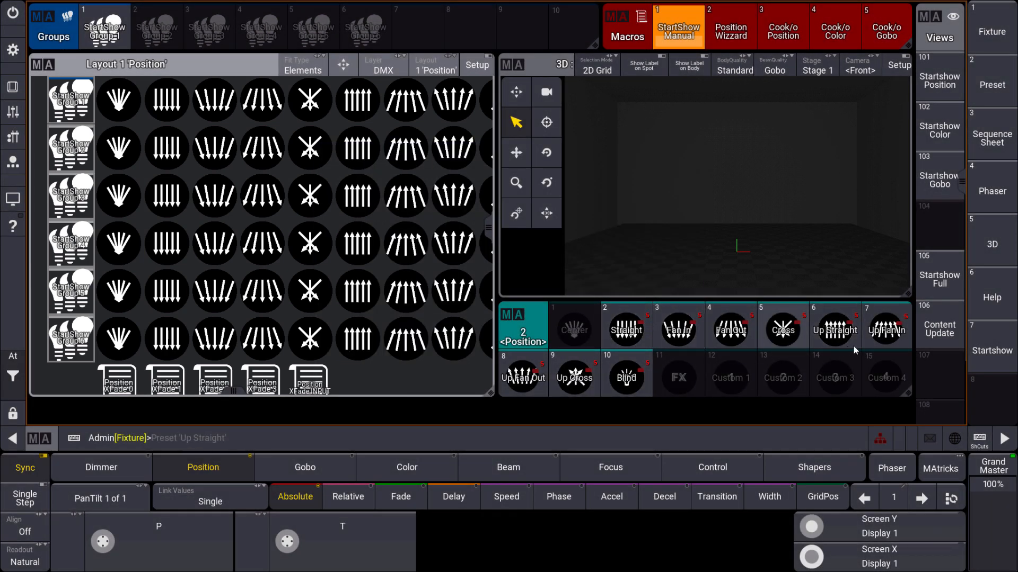
pyautogui.click(677, 327)
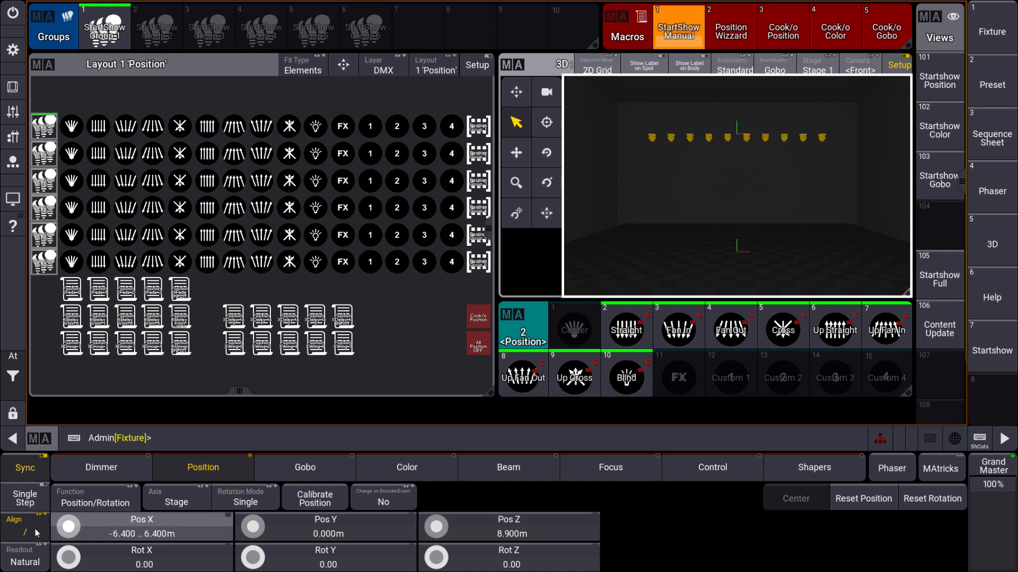
pyautogui.click(189, 374)
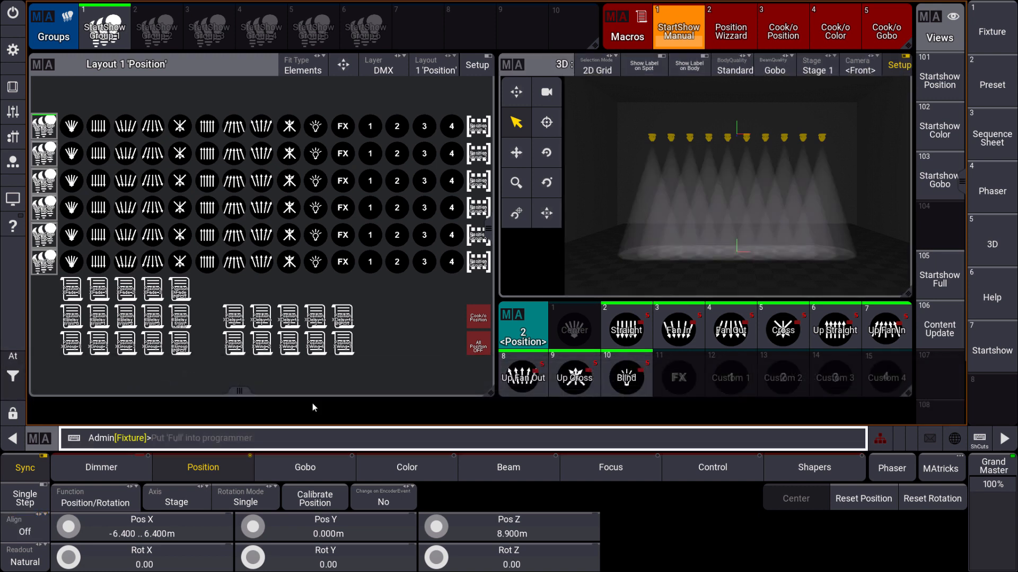
# Recall Straight, Fan In, Fan Out and Up Fan In presets on the beams, ending back at Straight.
pyautogui.click(625, 326)
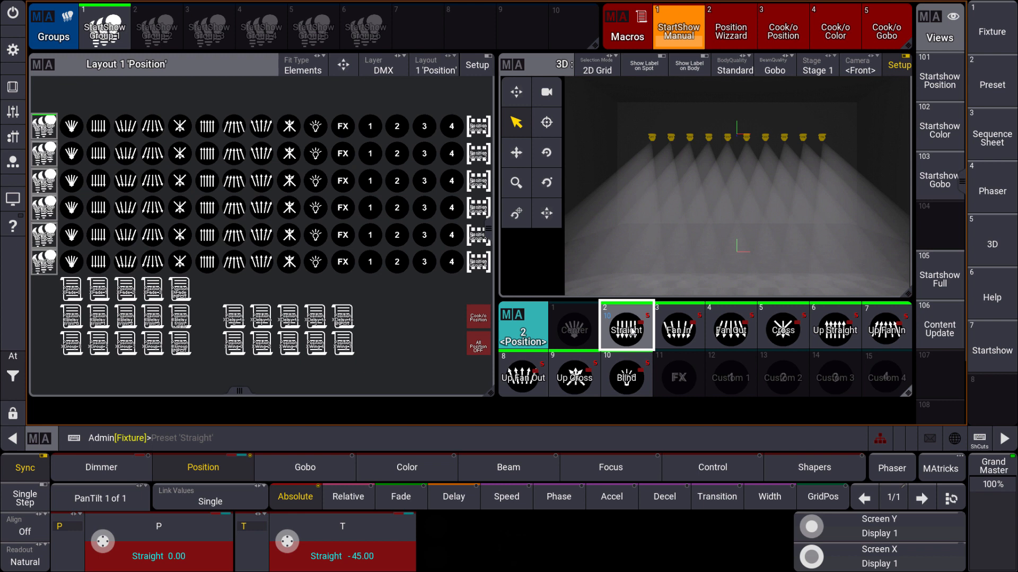
pyautogui.click(678, 328)
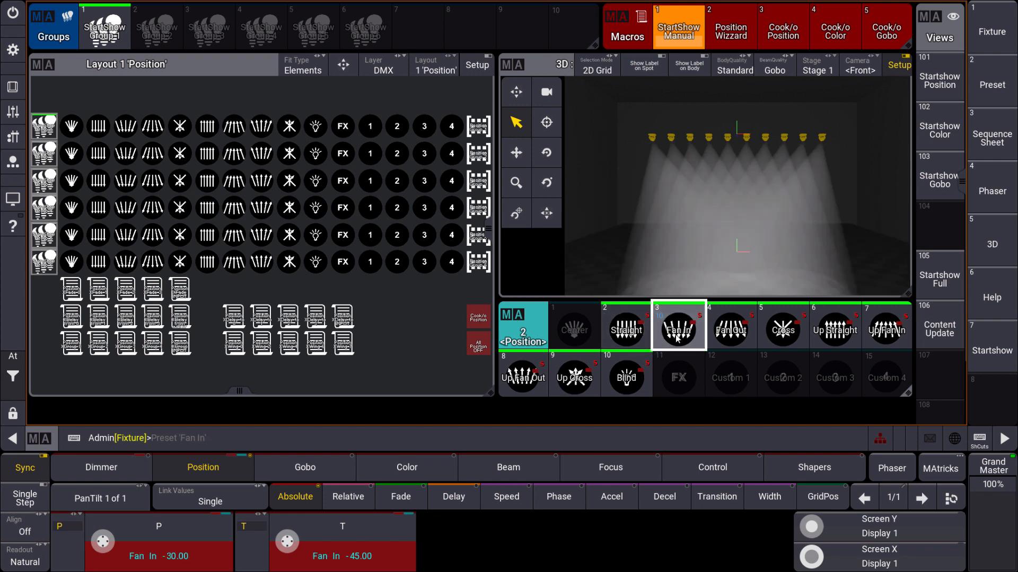
pyautogui.click(730, 330)
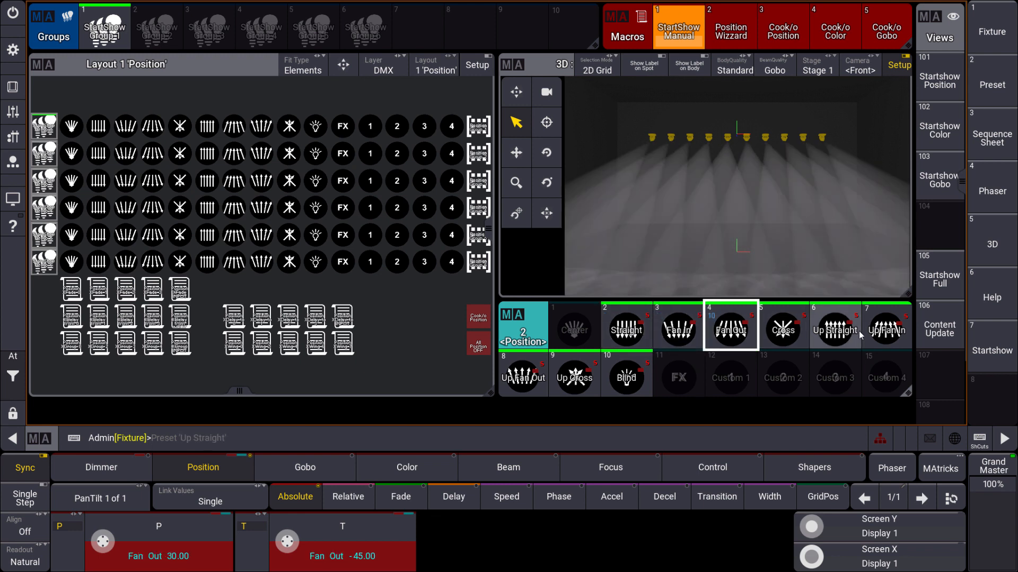
pyautogui.click(886, 326)
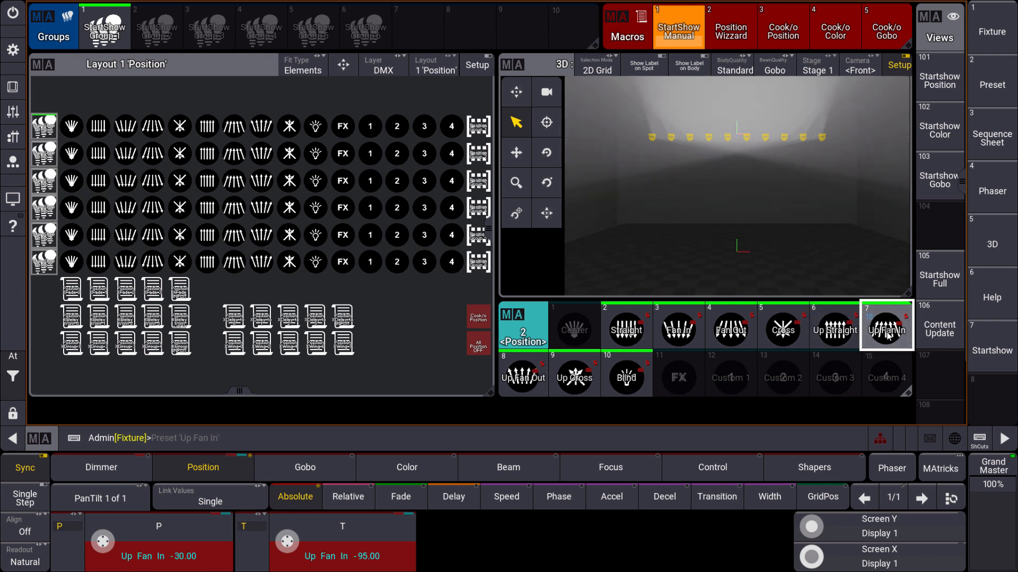
pyautogui.click(626, 325)
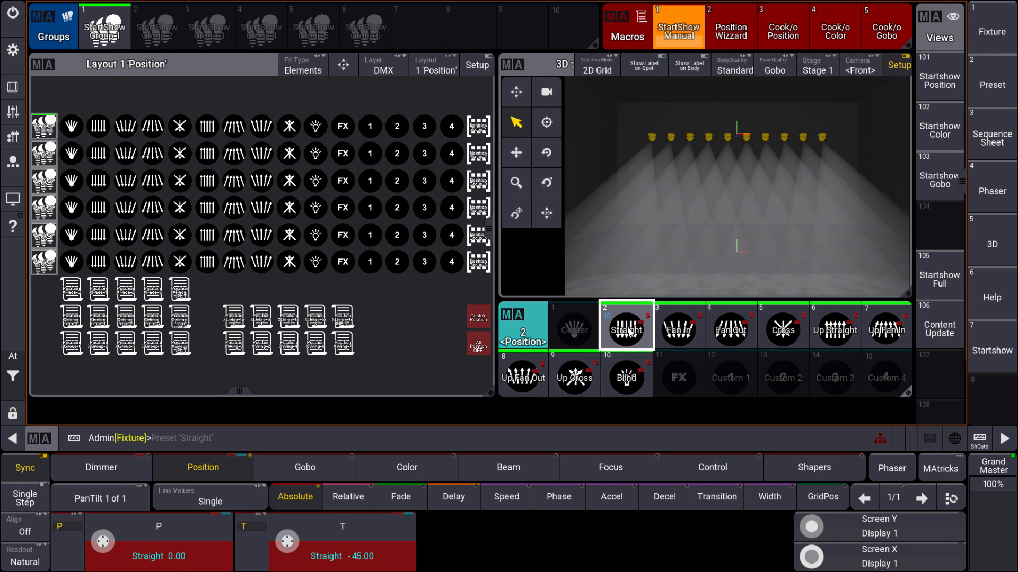
pyautogui.click(678, 28)
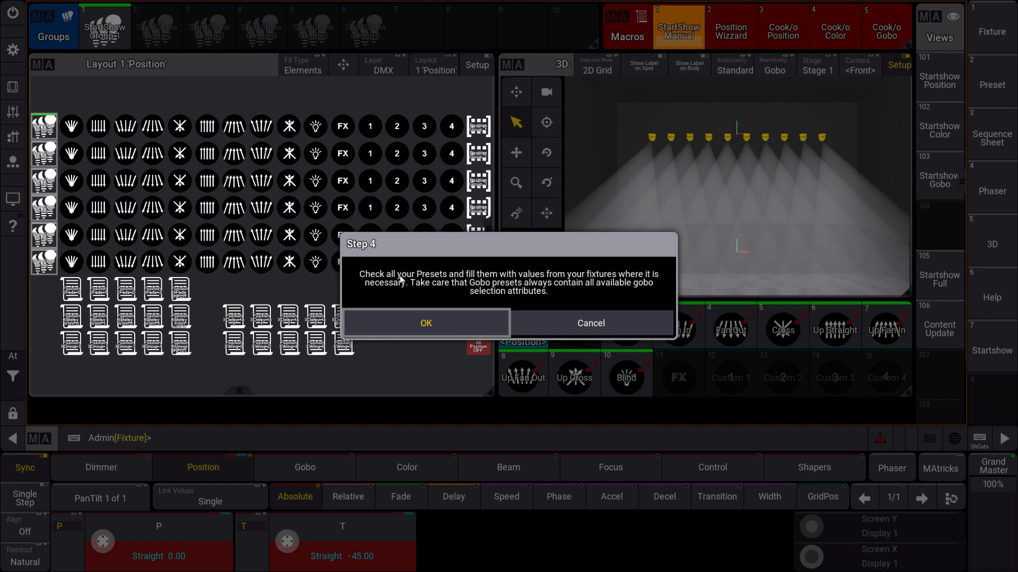
pyautogui.moveTo(562, 279)
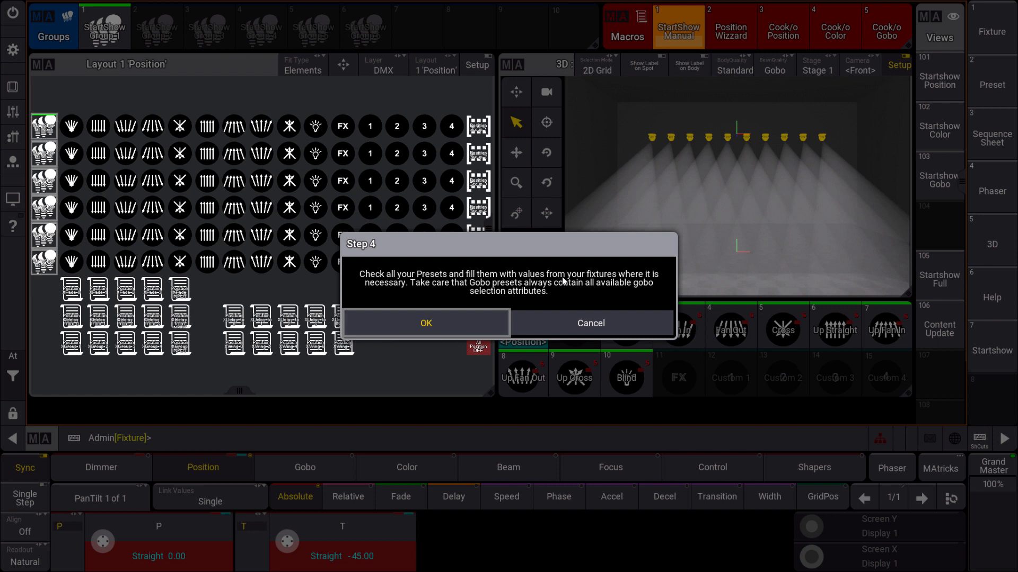
pyautogui.moveTo(479, 311)
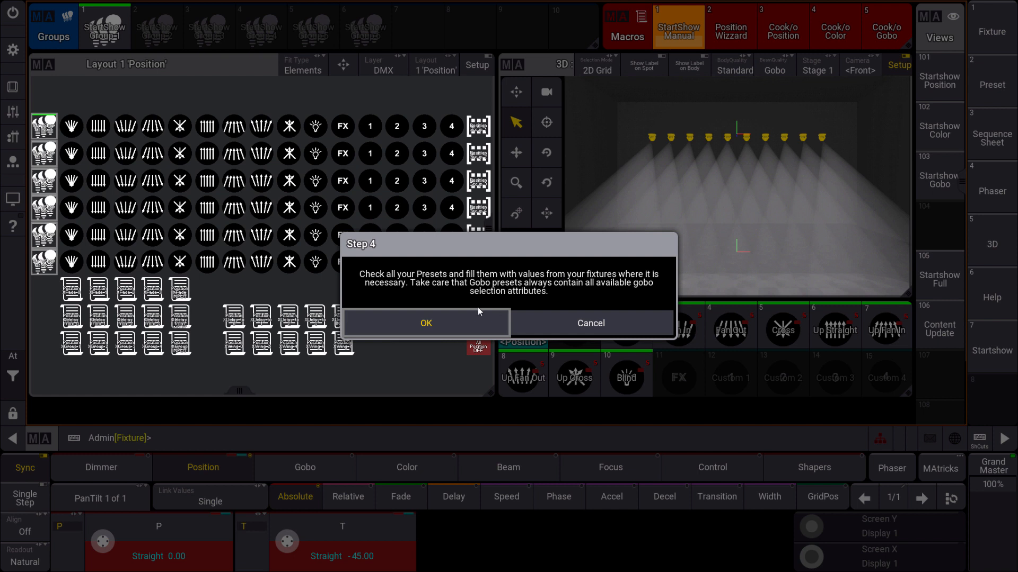
pyautogui.click(425, 323)
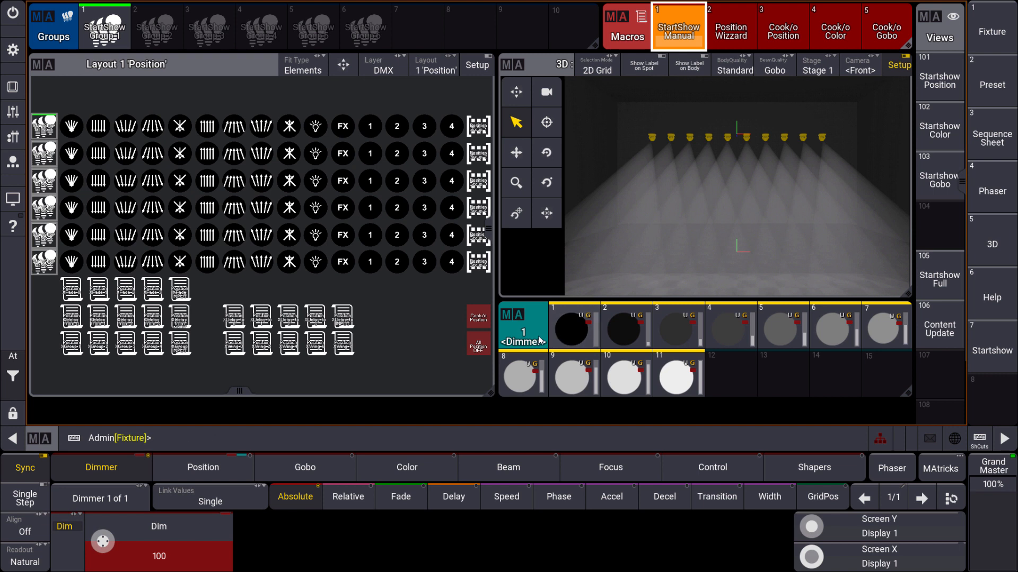
pyautogui.click(624, 326)
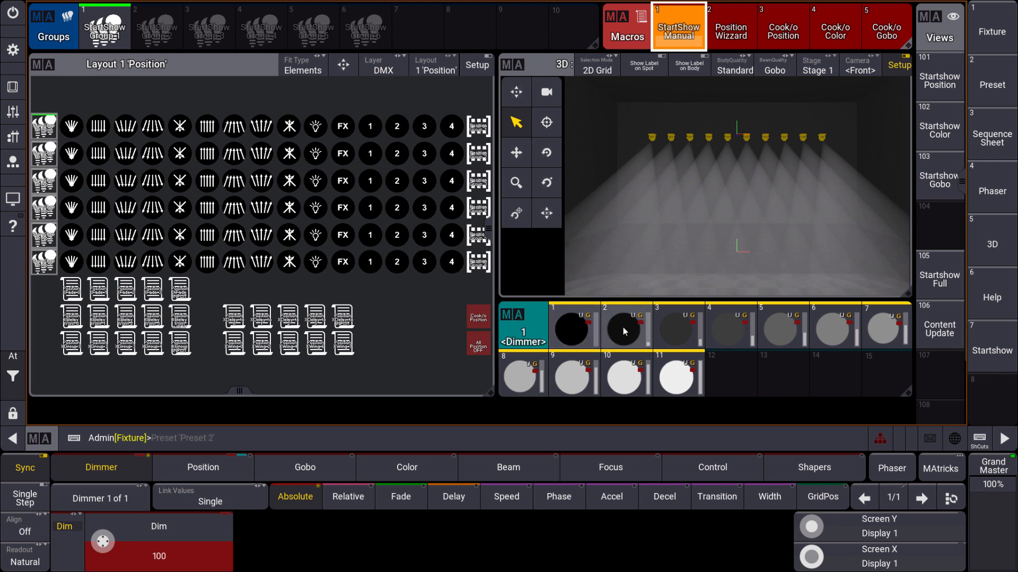
pyautogui.click(571, 329)
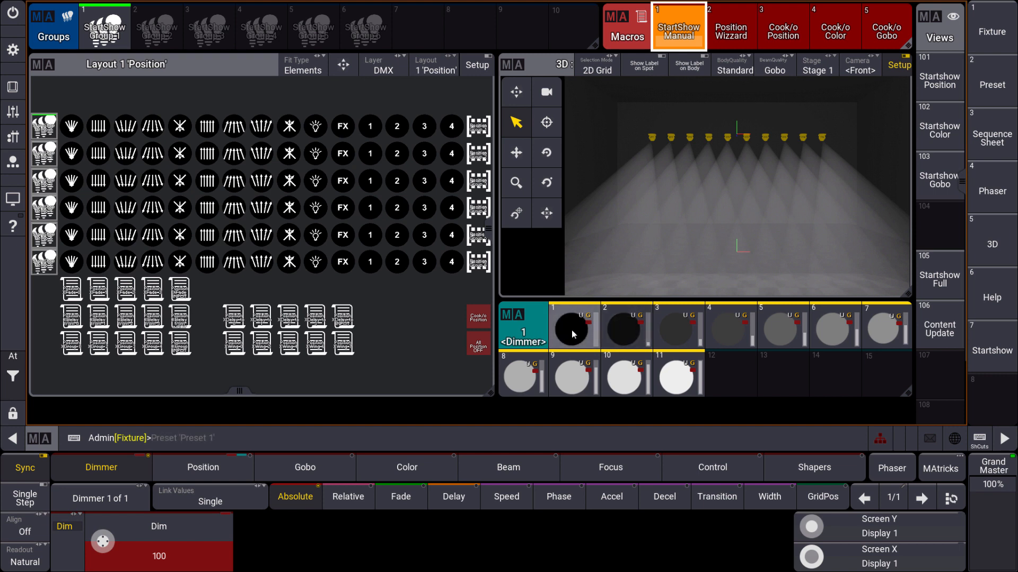
pyautogui.click(678, 376)
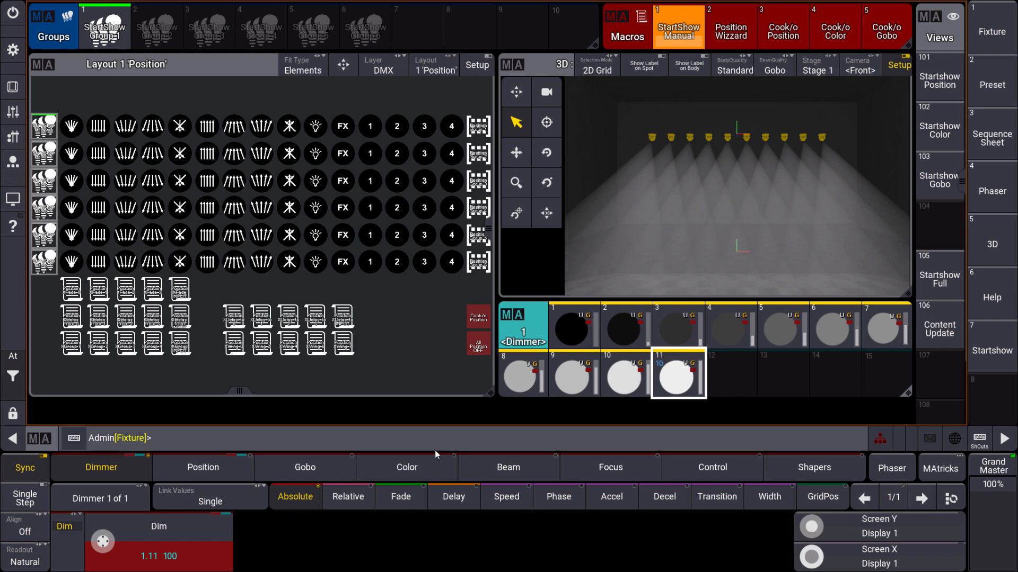
pyautogui.click(730, 330)
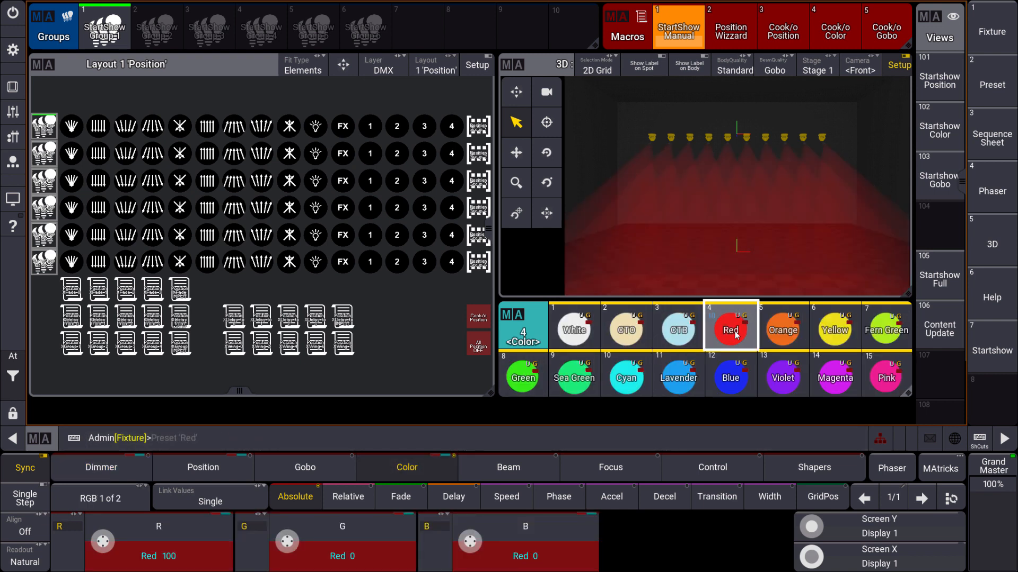
pyautogui.click(782, 331)
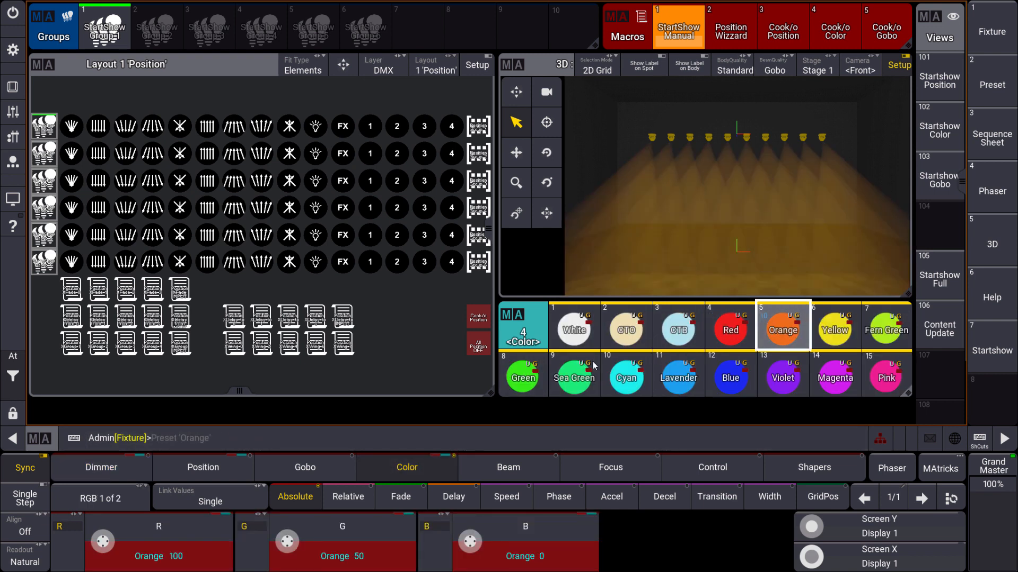
pyautogui.click(522, 376)
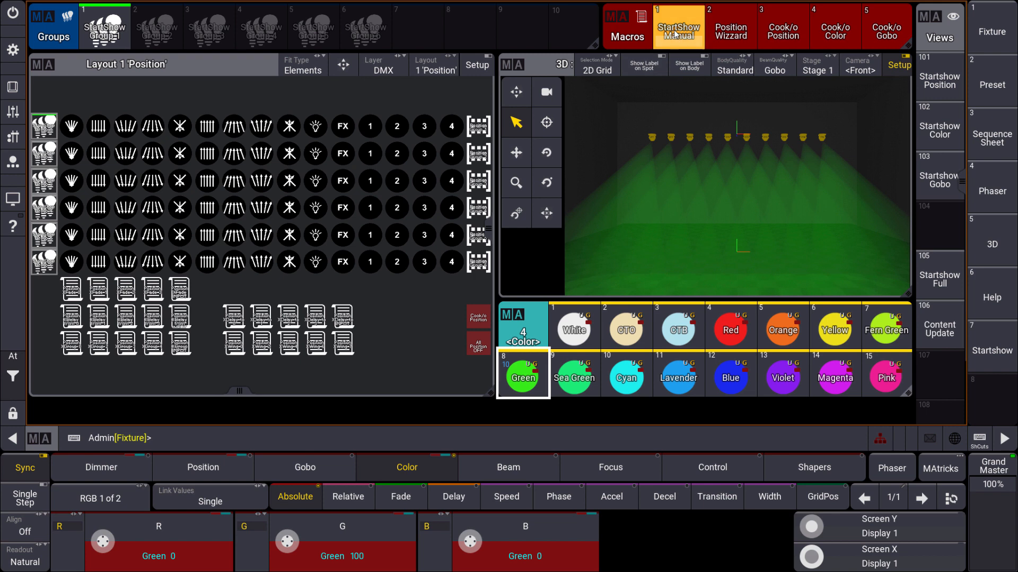
pyautogui.click(677, 27)
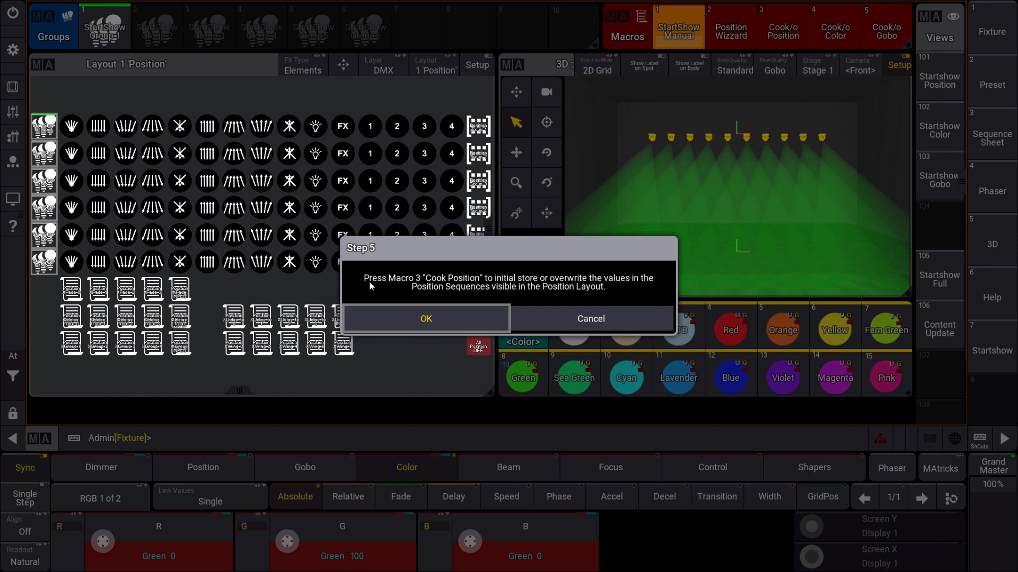
# OK the Step 5 dialog and run the Cook Position macro to store layout values into the position sequences.
pyautogui.click(426, 319)
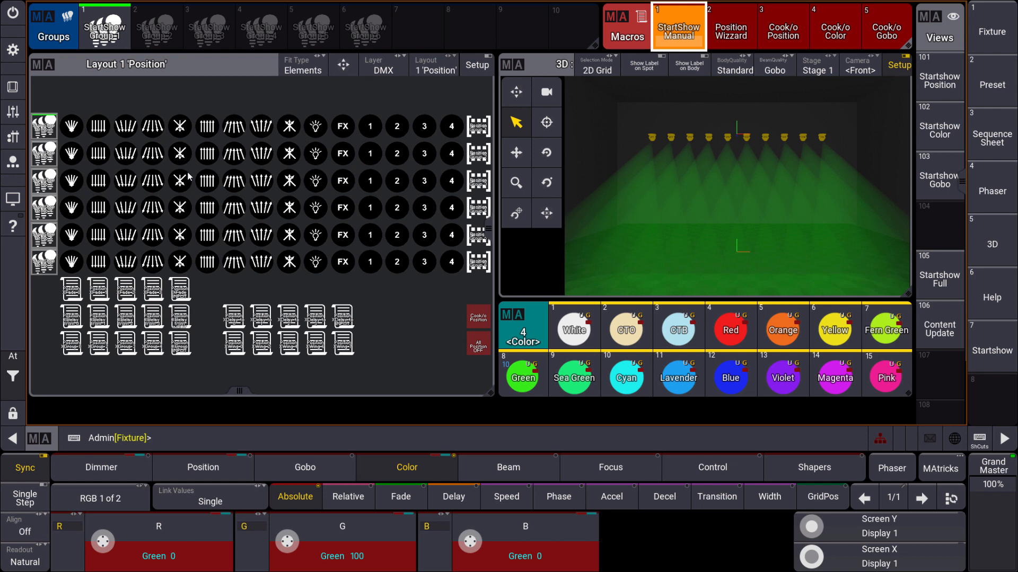
pyautogui.moveTo(365, 153)
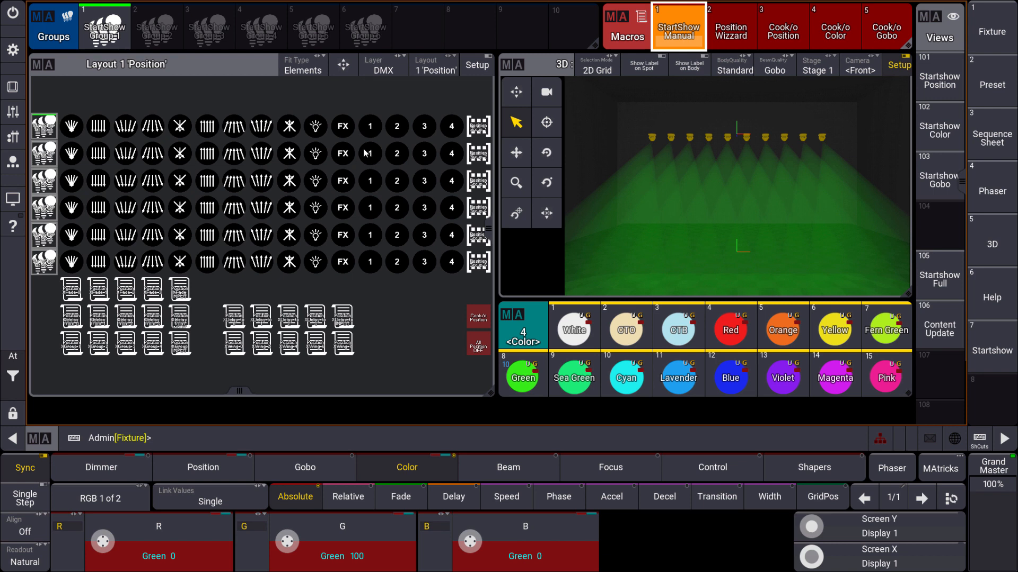
pyautogui.moveTo(232, 254)
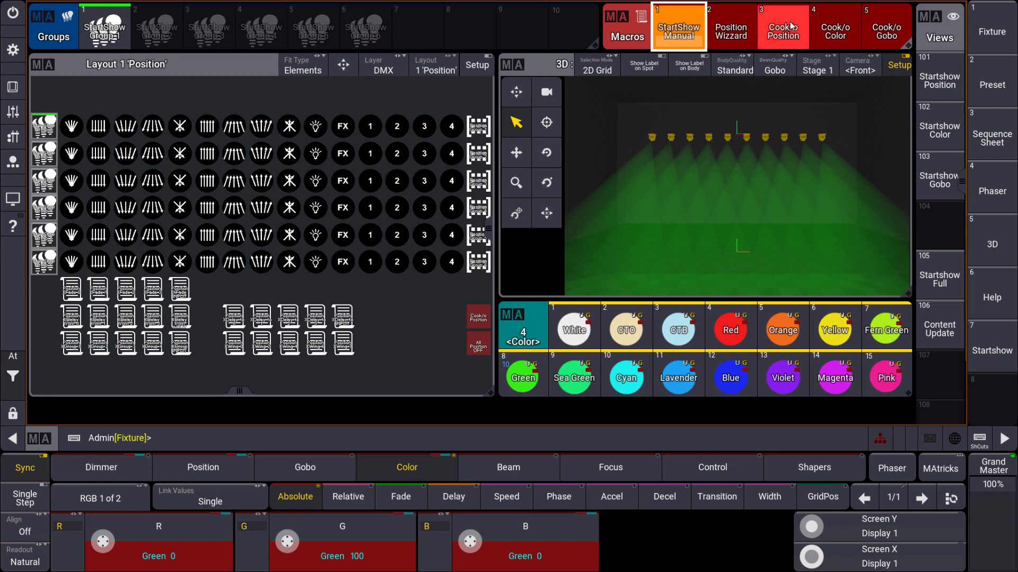
pyautogui.click(783, 28)
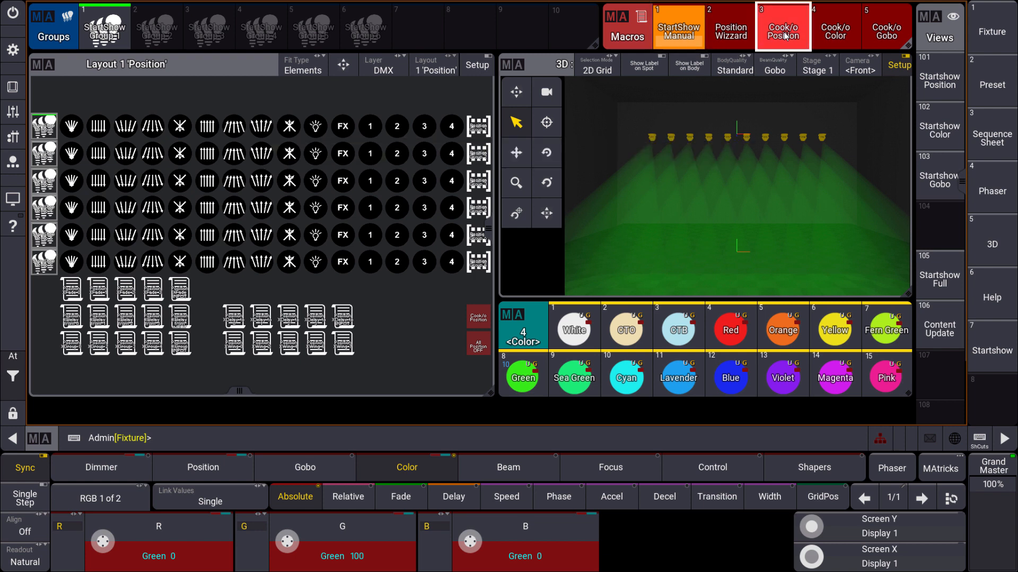
pyautogui.click(836, 26)
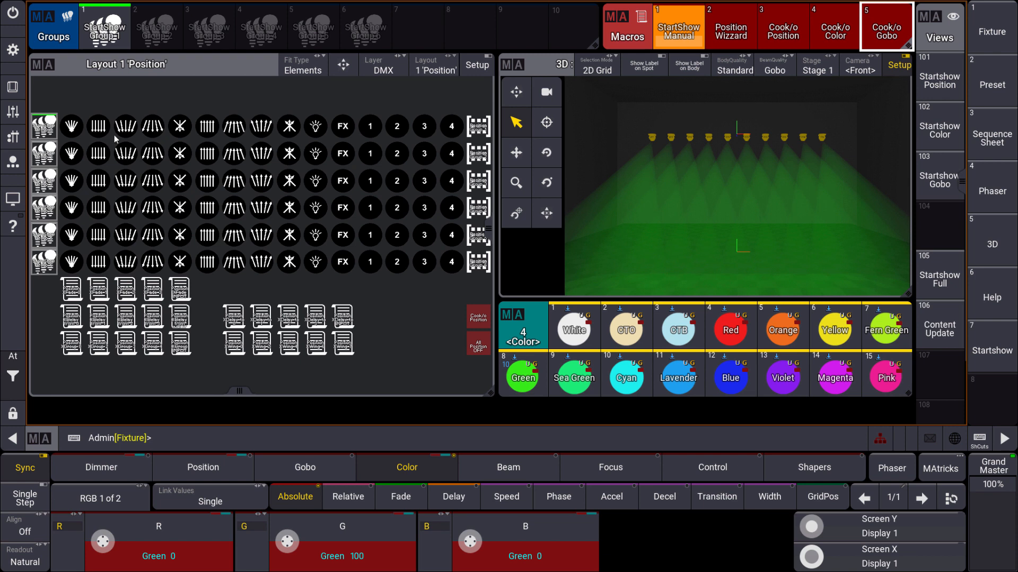
# Recall straight-down, ceiling-up and fanned tilt looks from row 1 of the Position layout.
pyautogui.click(97, 126)
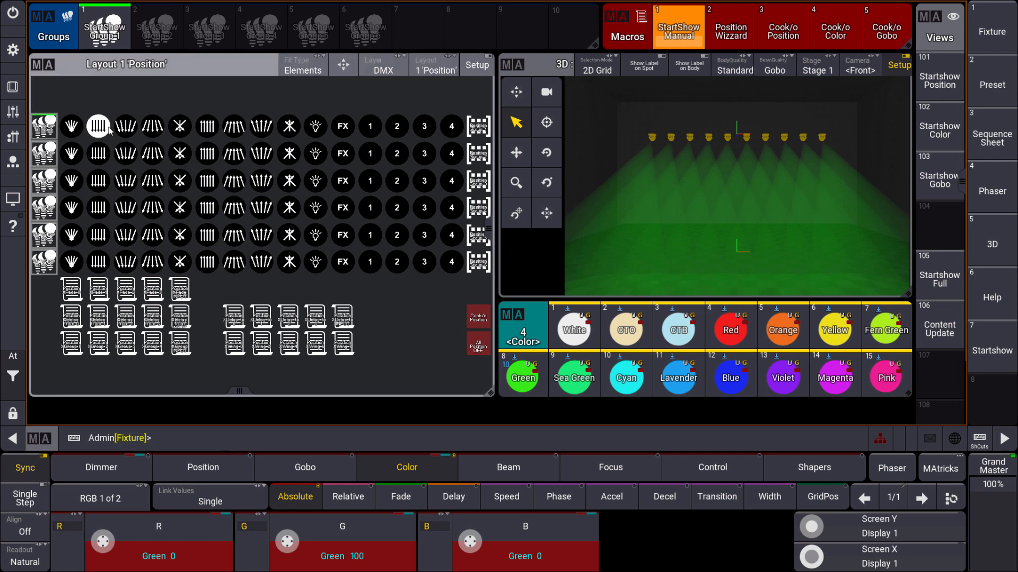
pyautogui.click(152, 126)
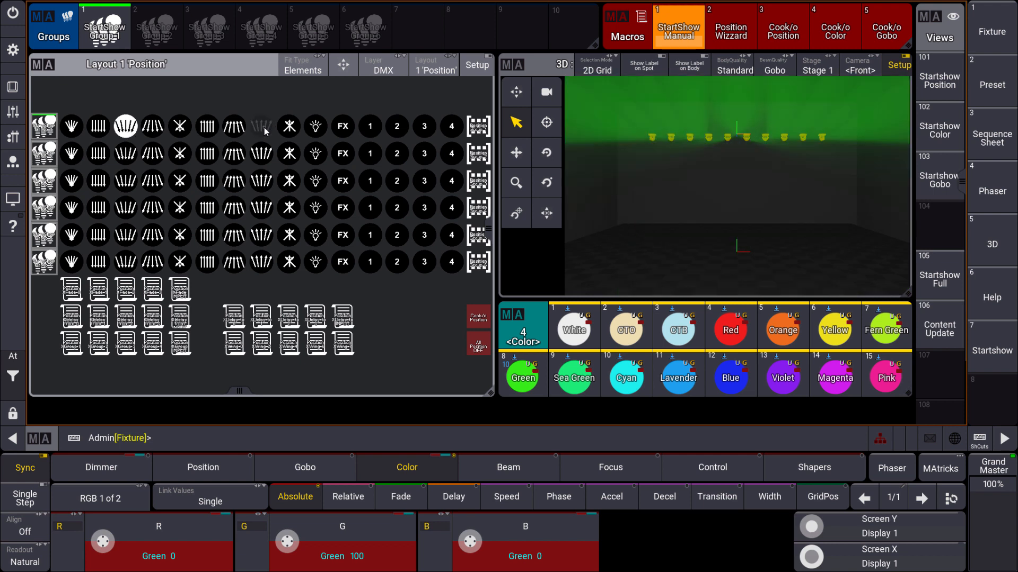
pyautogui.click(234, 126)
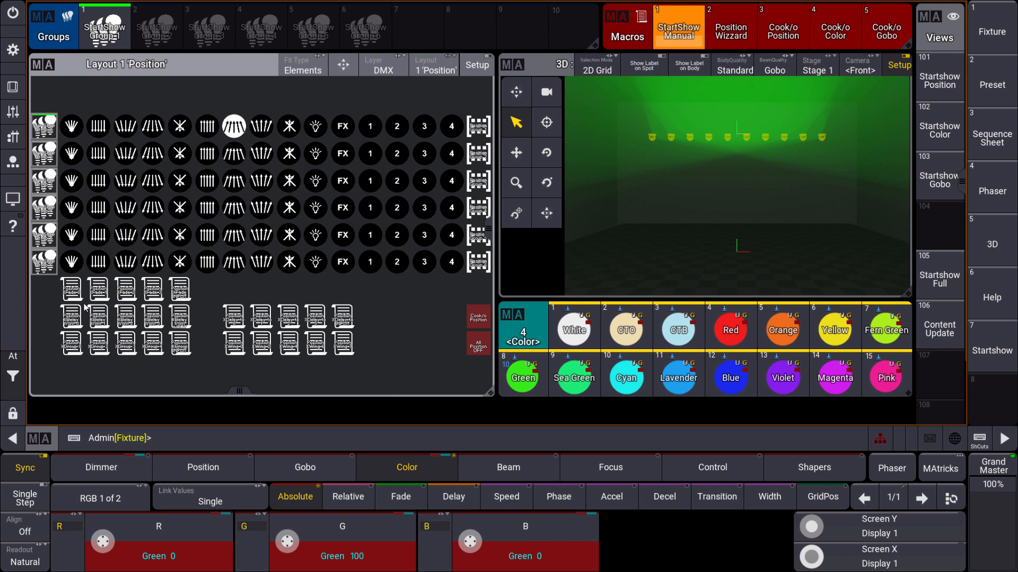
pyautogui.moveTo(123, 293)
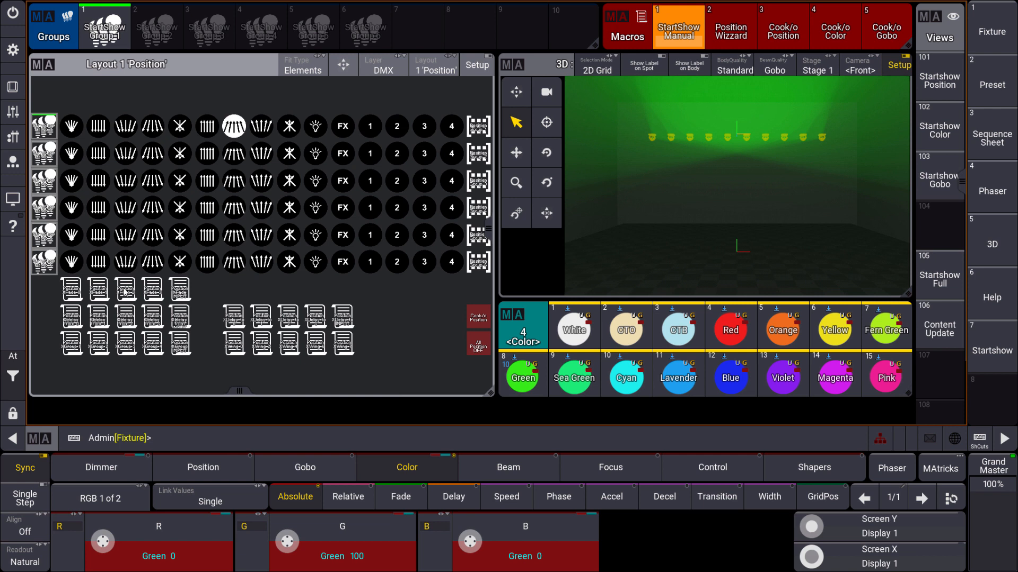
pyautogui.click(400, 496)
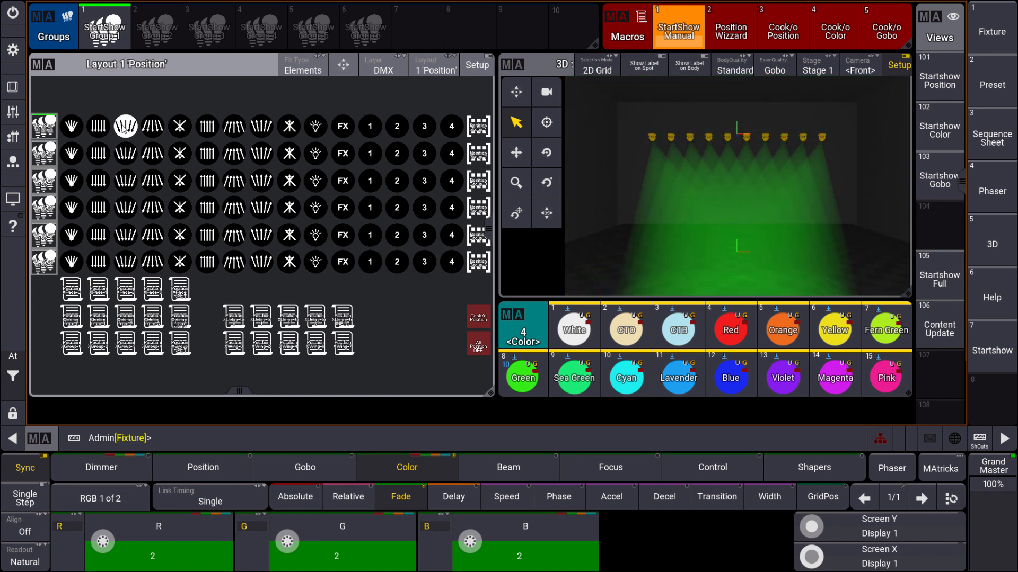
pyautogui.moveTo(74, 323)
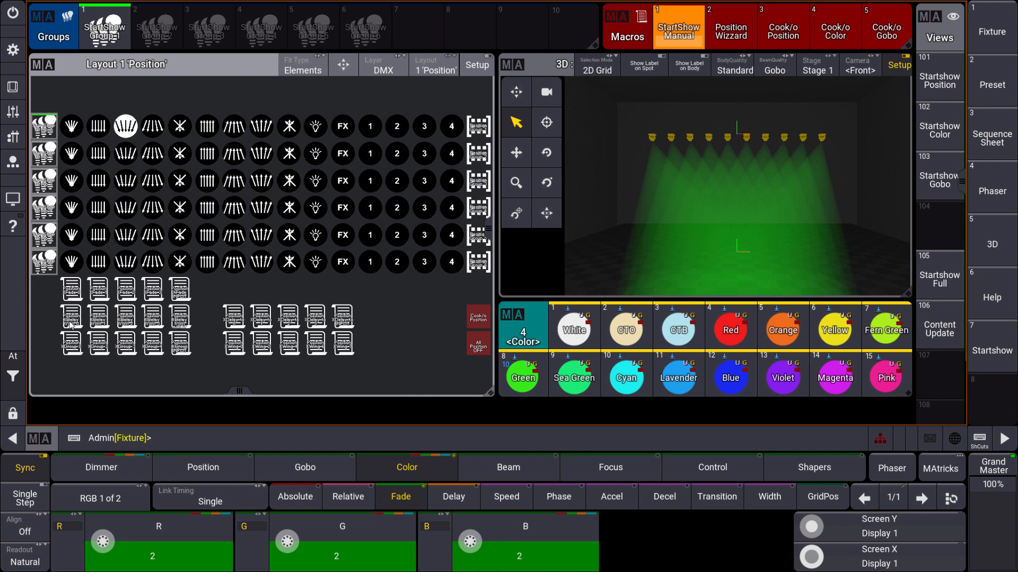
# Return the beams straight and toggle the Fade and Delay layers on the colour encoders at 0.
pyautogui.click(452, 496)
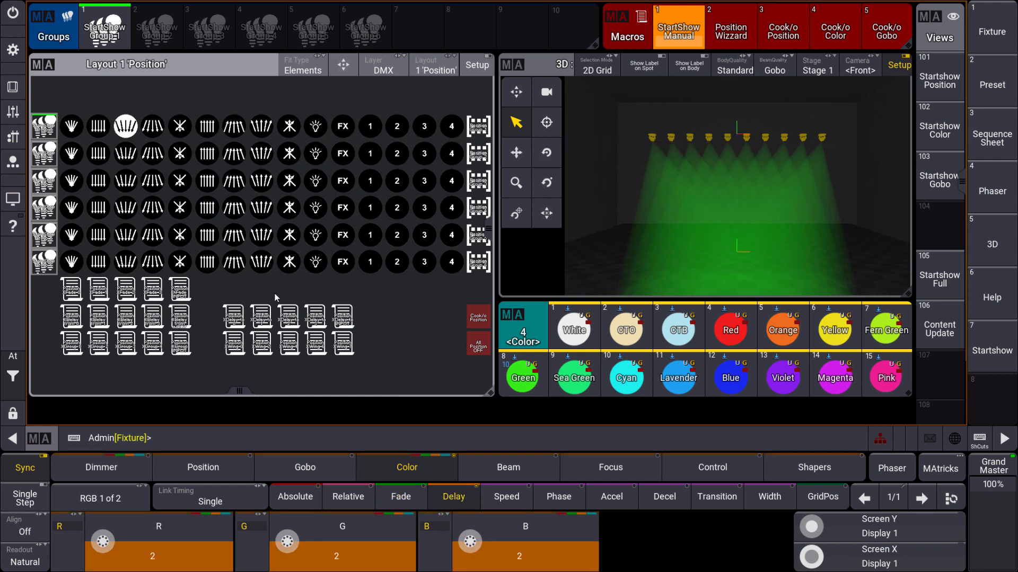
pyautogui.click(207, 126)
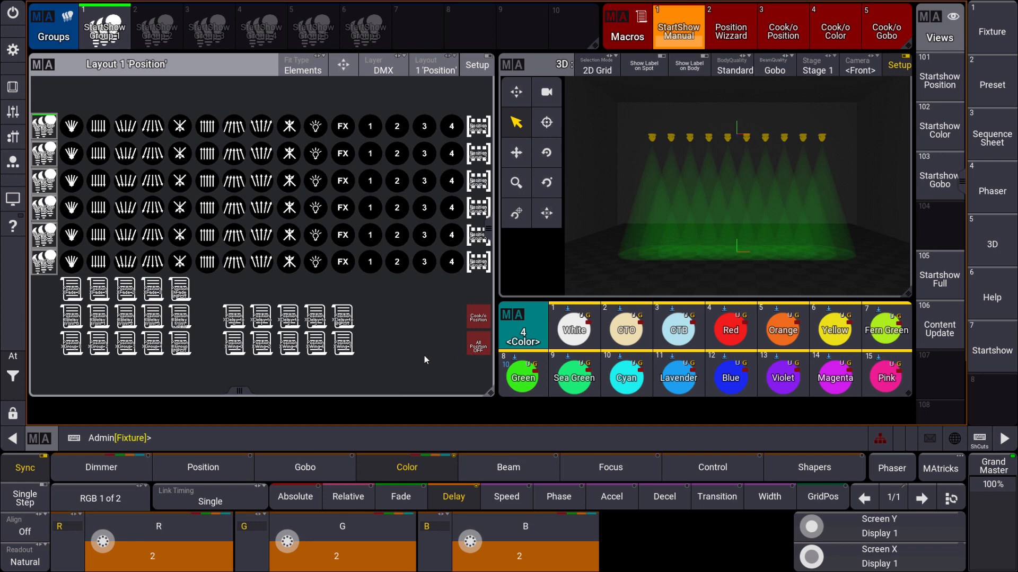
pyautogui.click(400, 496)
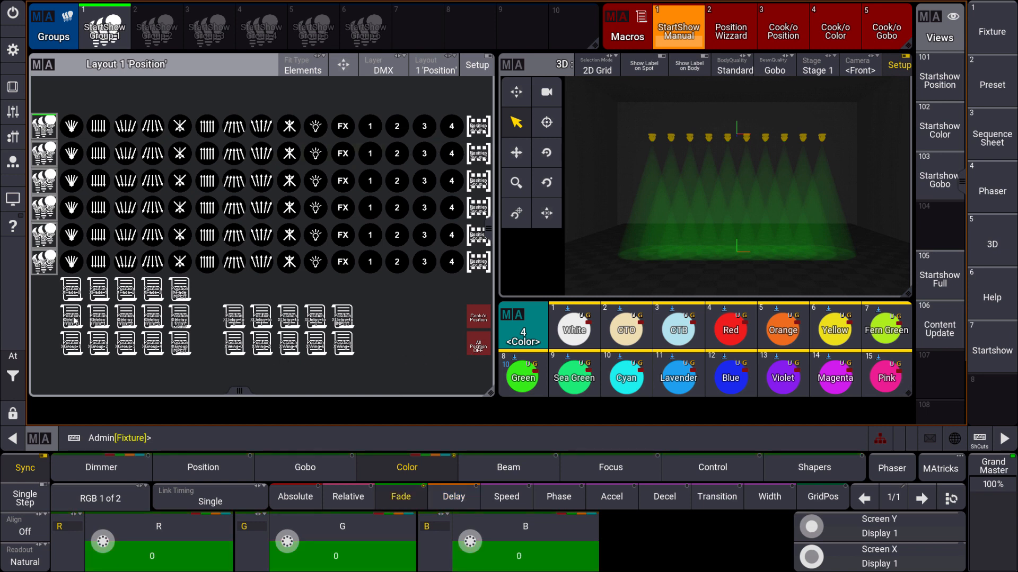
pyautogui.click(454, 496)
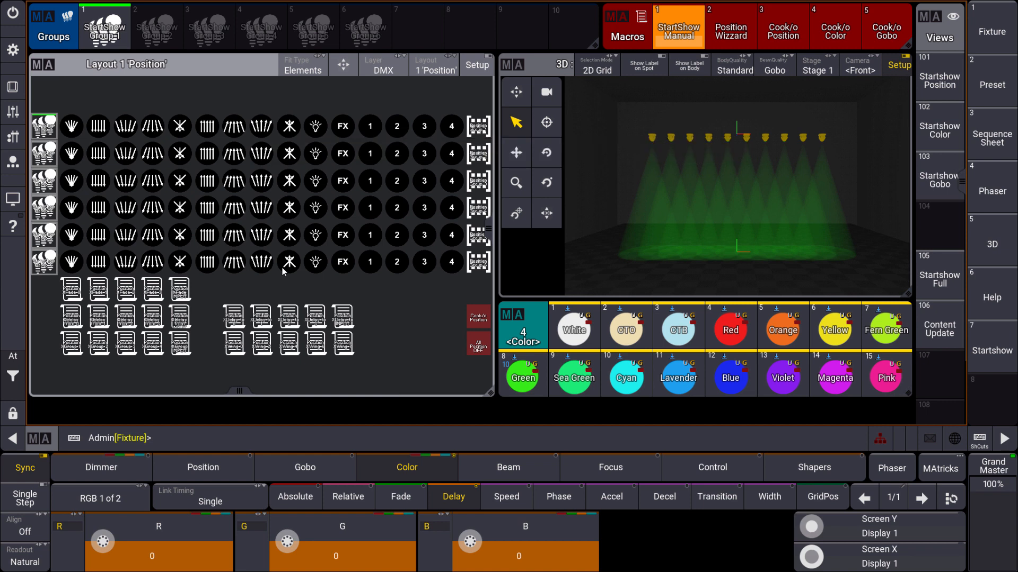
# Switch to layout 3 'Color' and turn all beams blue.
pyautogui.click(434, 65)
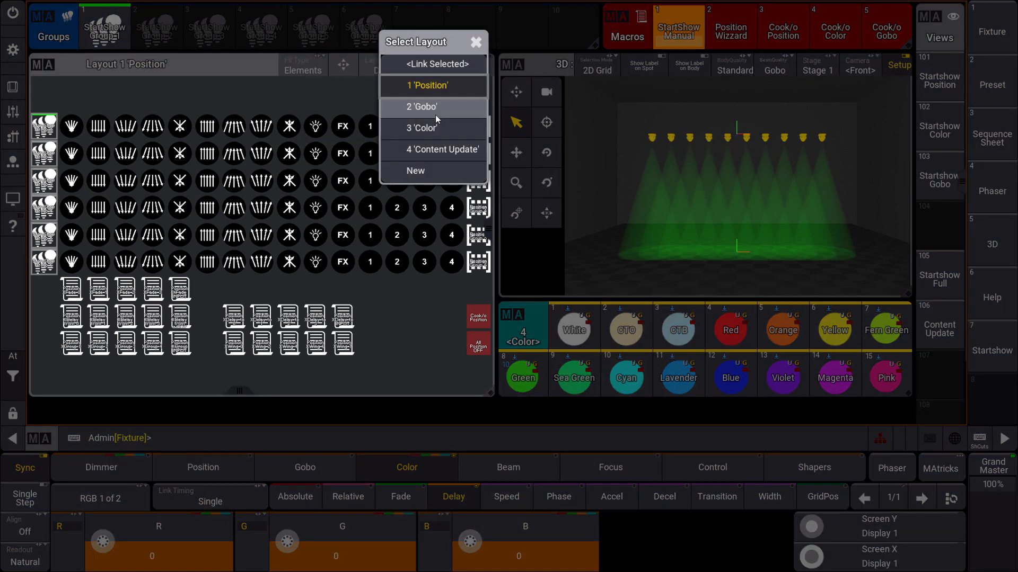
pyautogui.click(426, 129)
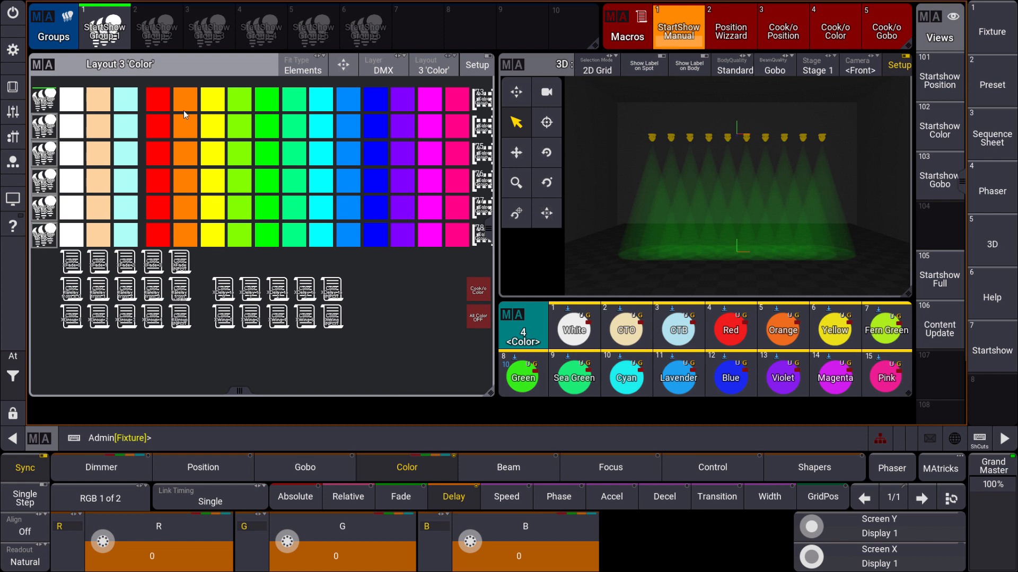
pyautogui.moveTo(156, 101)
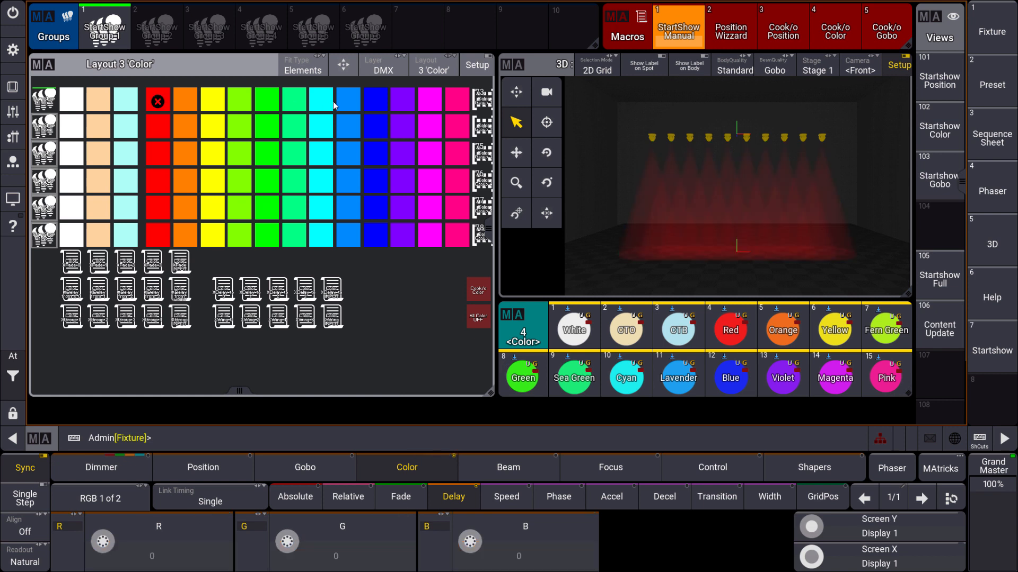
pyautogui.click(374, 101)
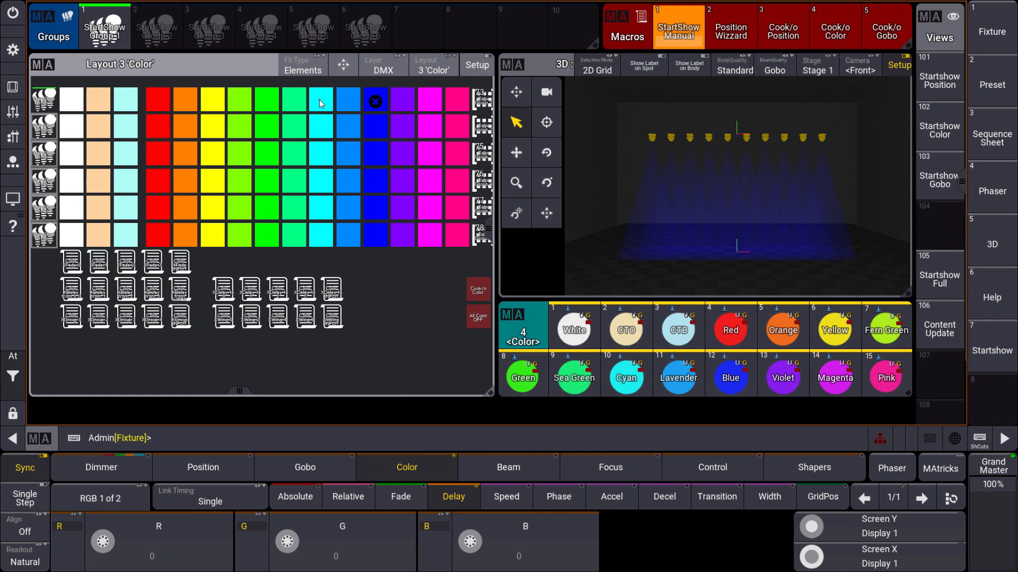
# Recall red then green on the whole rig, ending with delayed green beams in 3D.
pyautogui.click(157, 101)
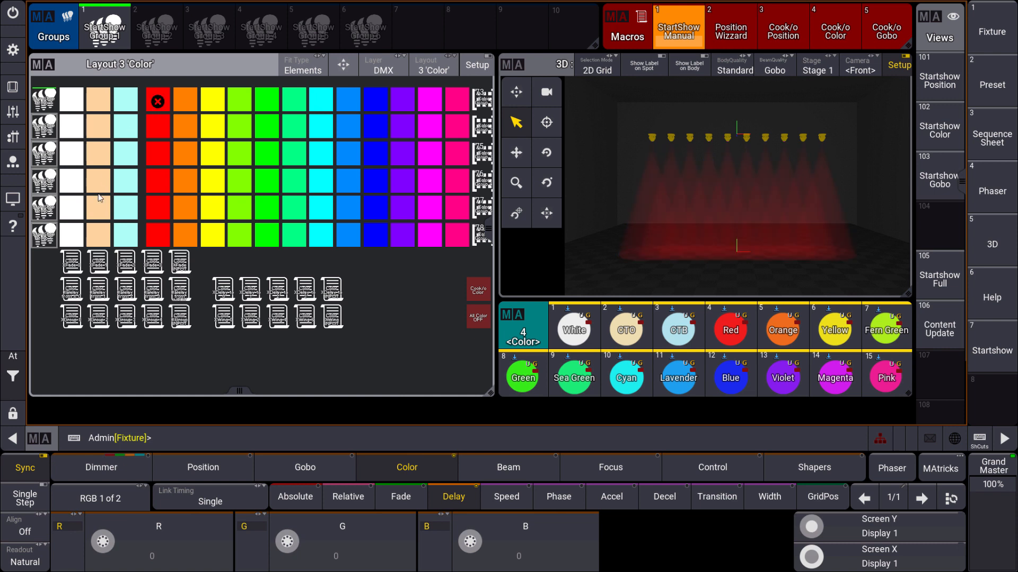
pyautogui.moveTo(149, 323)
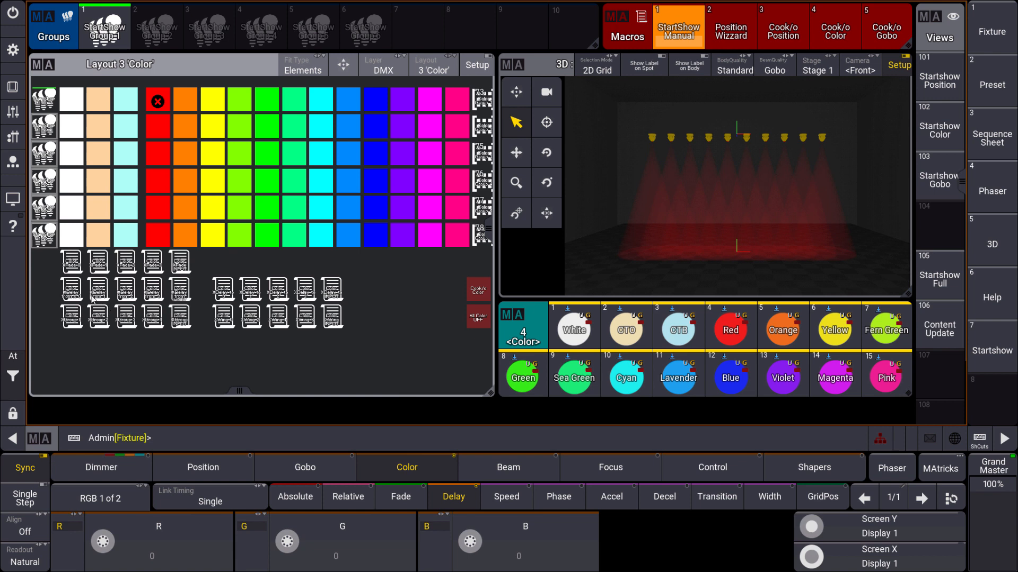
pyautogui.moveTo(275, 297)
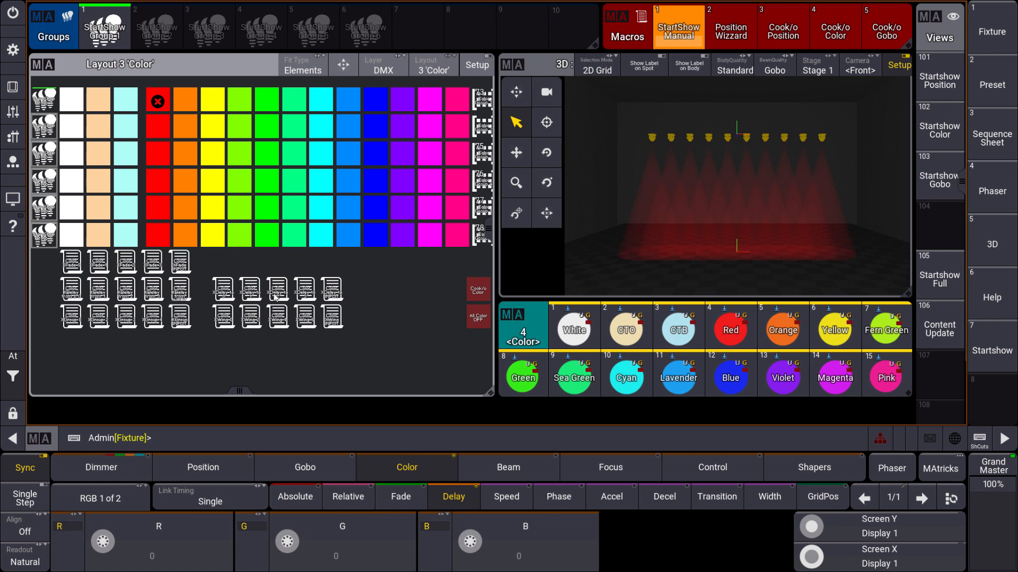
pyautogui.moveTo(252, 331)
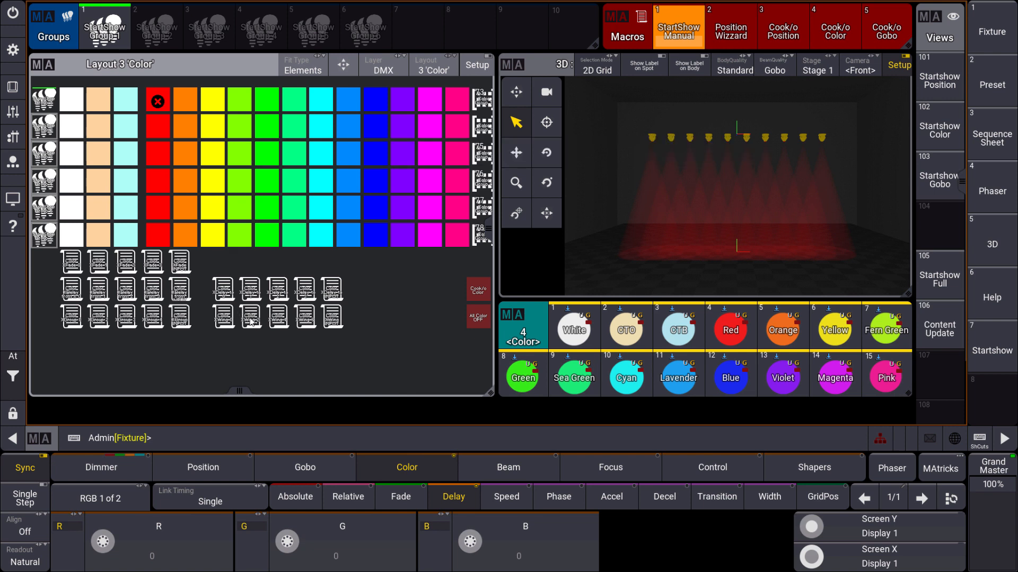
pyautogui.click(266, 102)
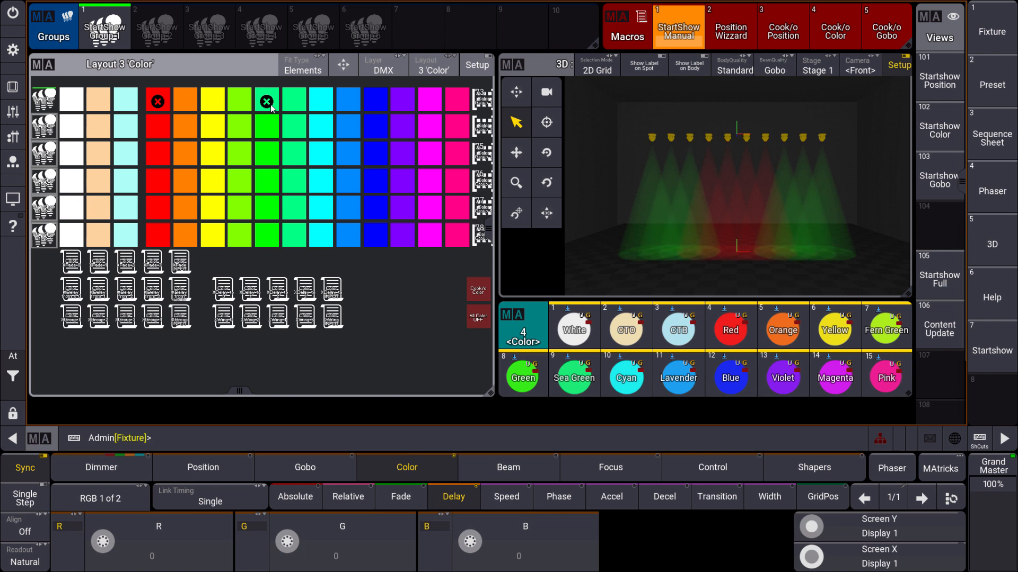
pyautogui.click(157, 102)
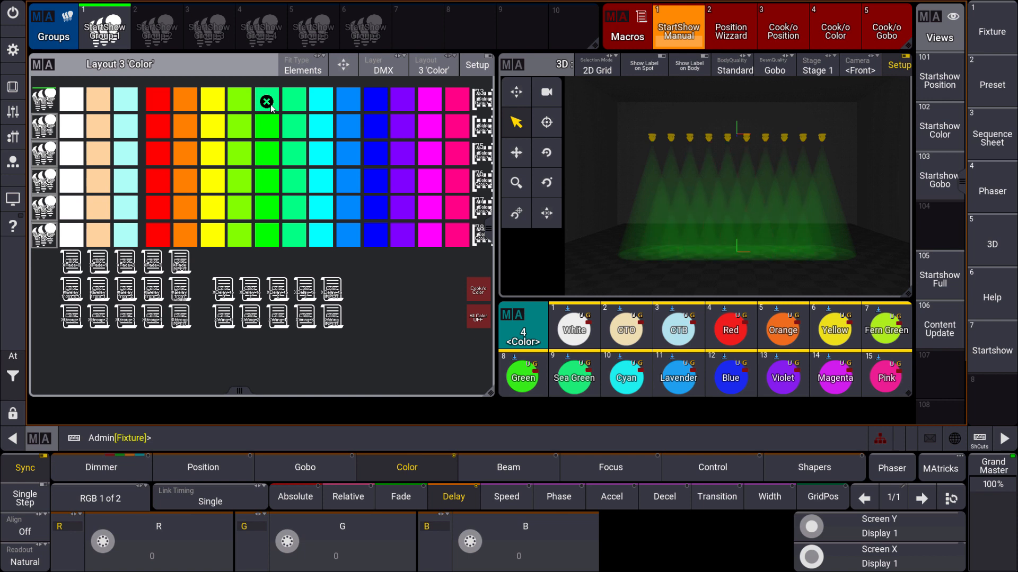